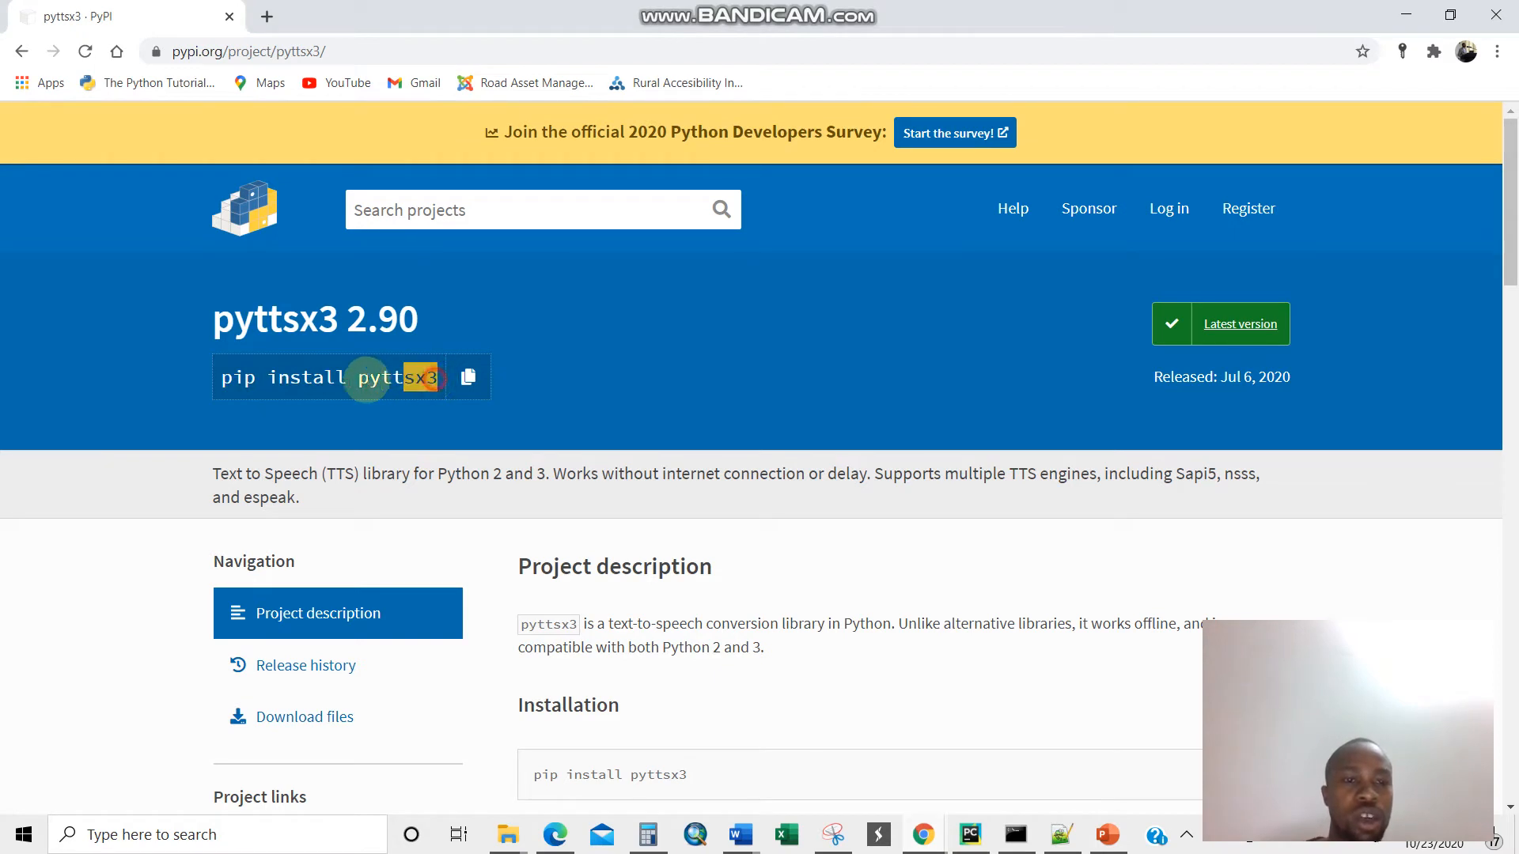
# Select the 'pip install pyttsx3' command on the pyttsx3 PyPI page
pyautogui.tripleClick(355, 377)
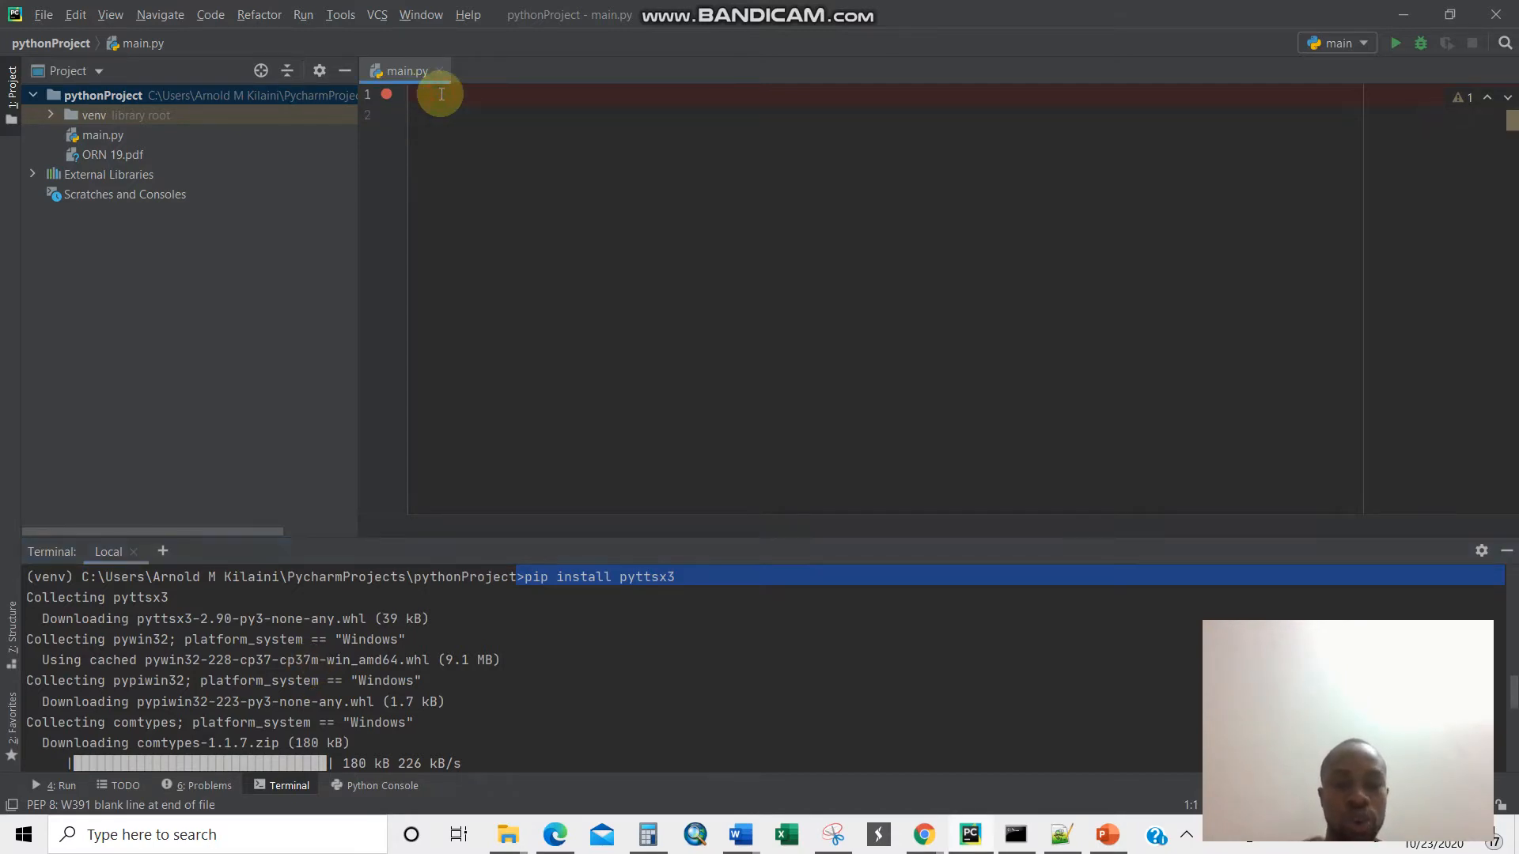
# Import pyttsx3 and create the engine with Arnold=pyttsx3.init()
pyautogui.write('import pyttsx3')
pyautogui.click(885, 116)
pyautogui.write('A')
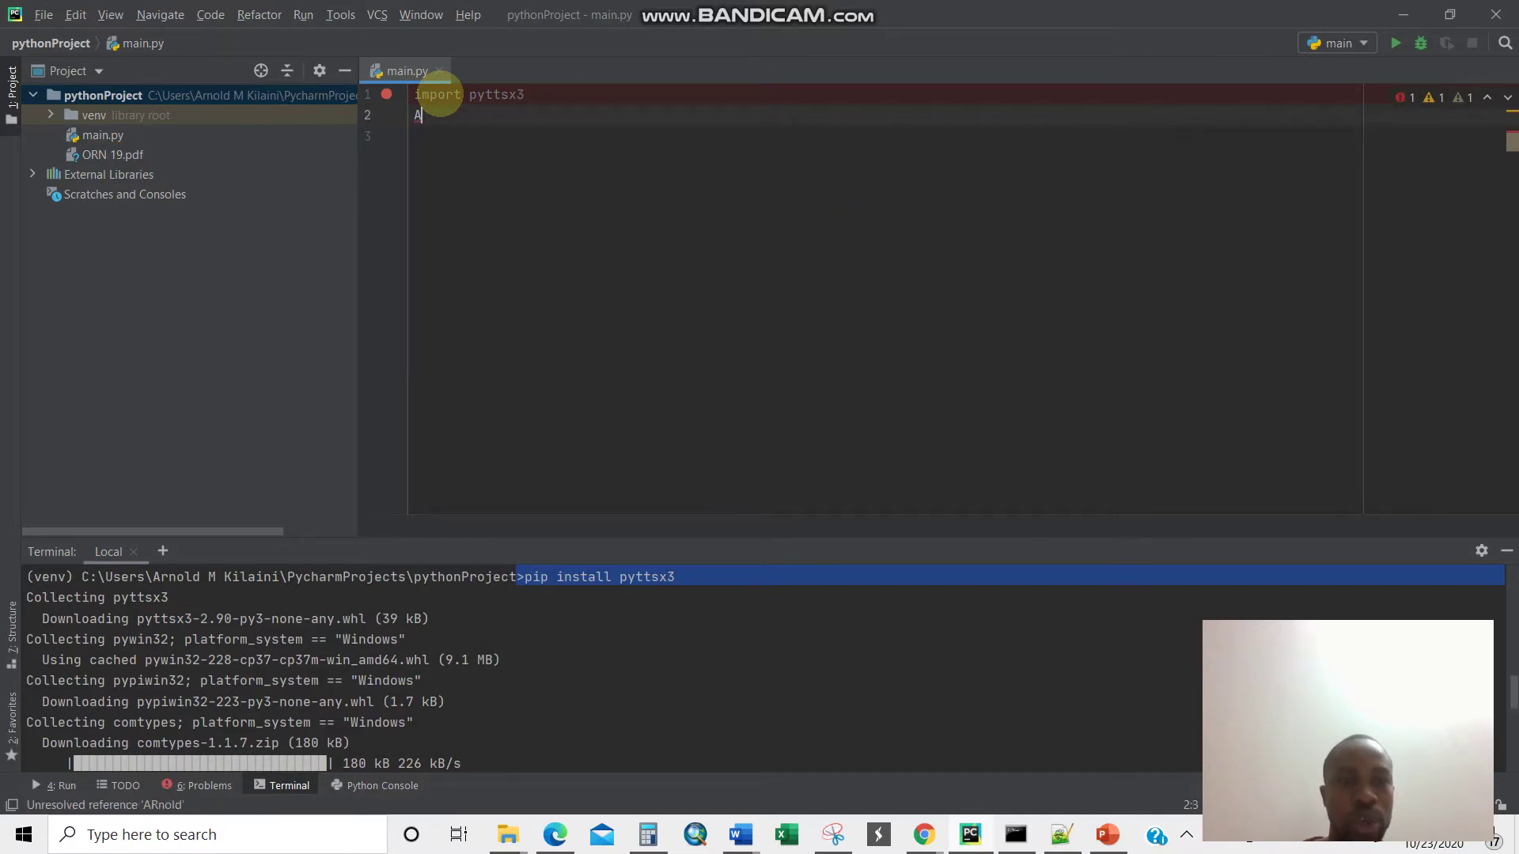
pyautogui.write('rnold=')
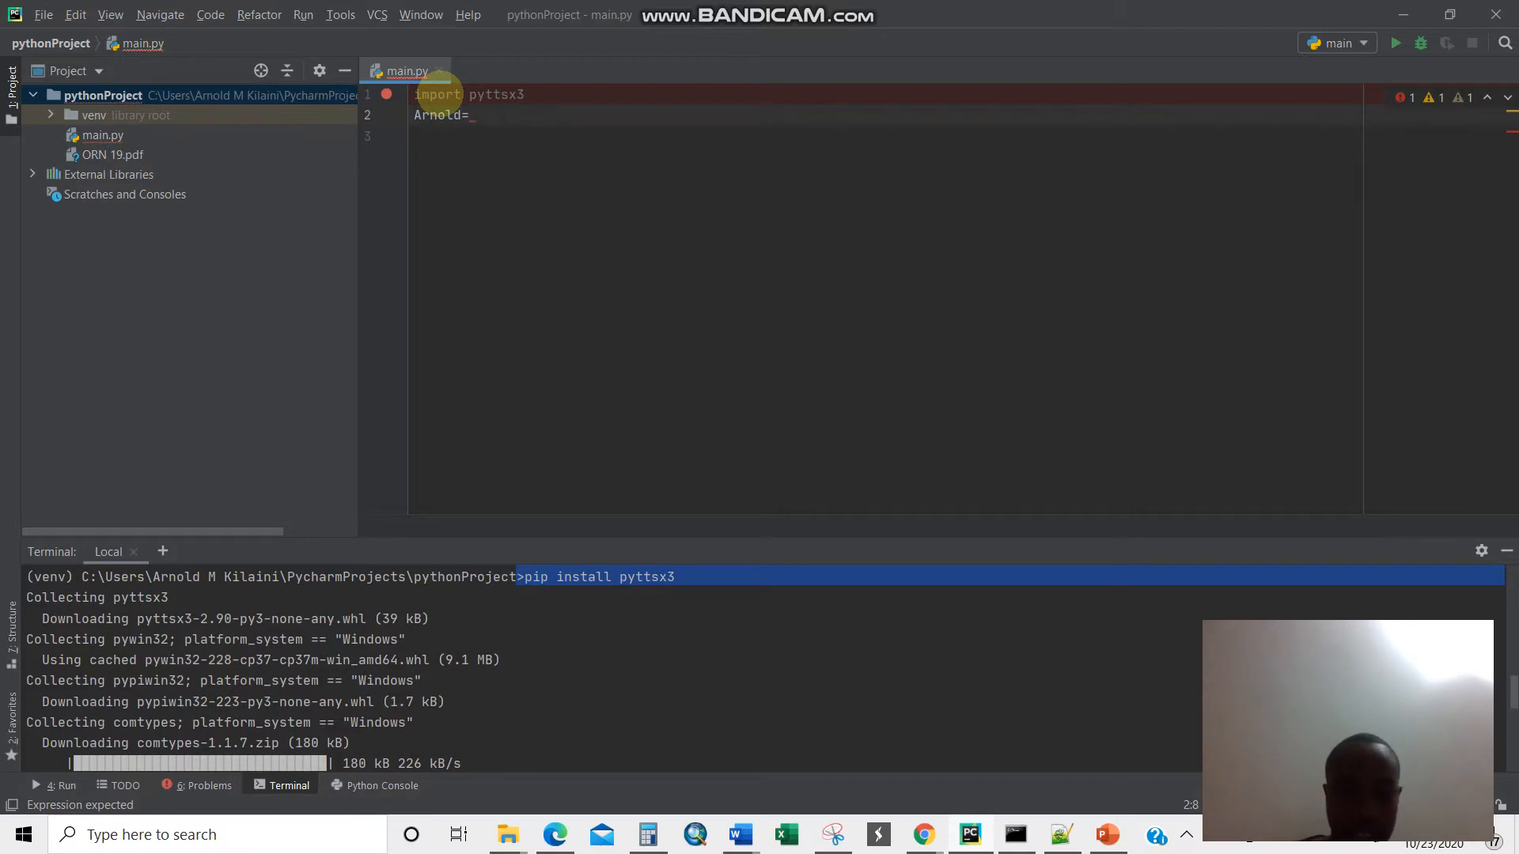
pyautogui.write('py')
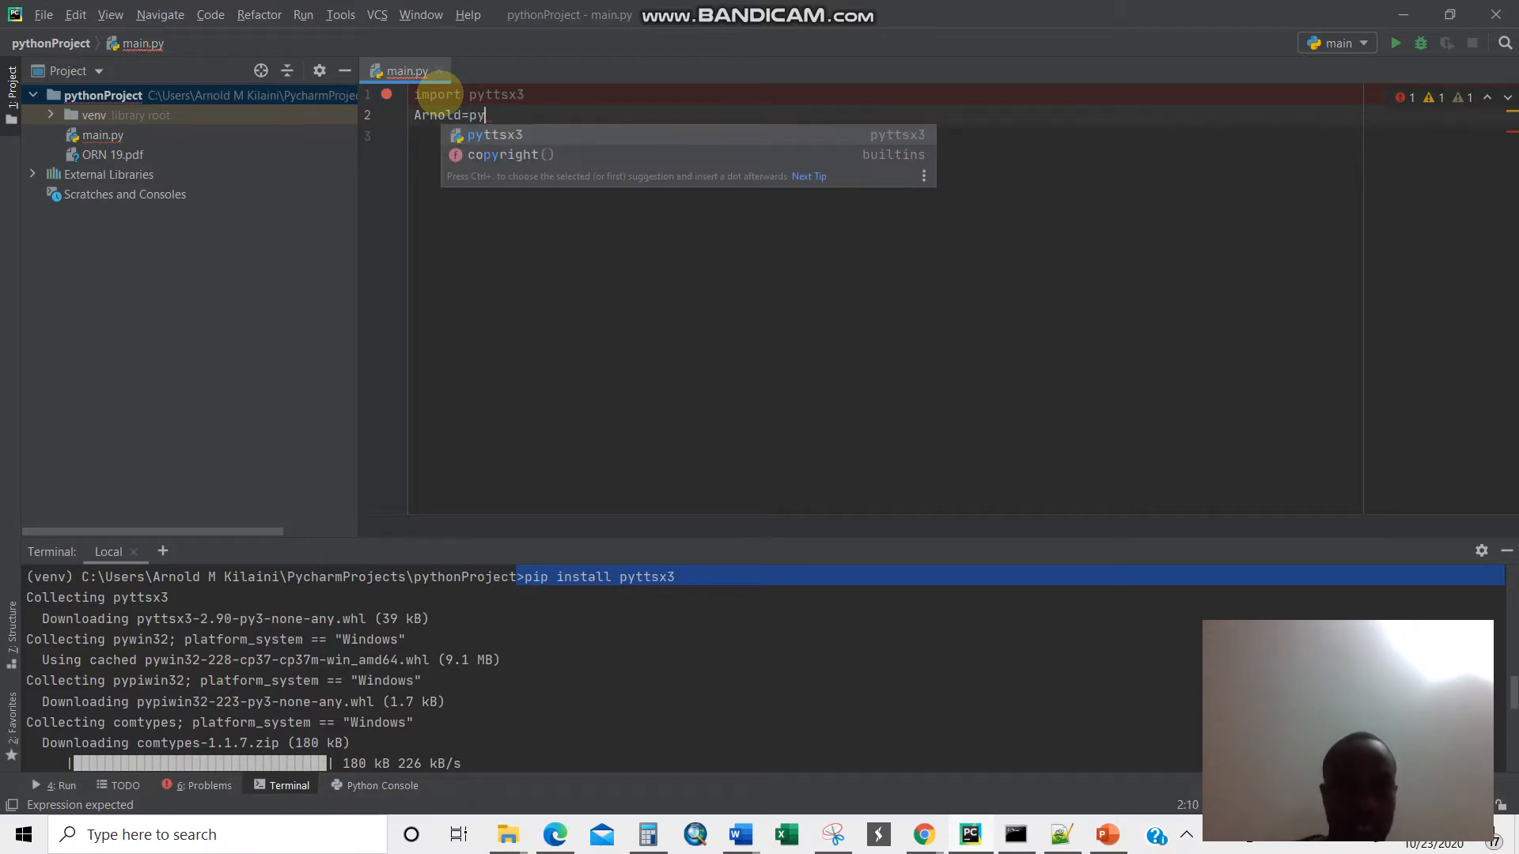
pyautogui.write('ttsx3')
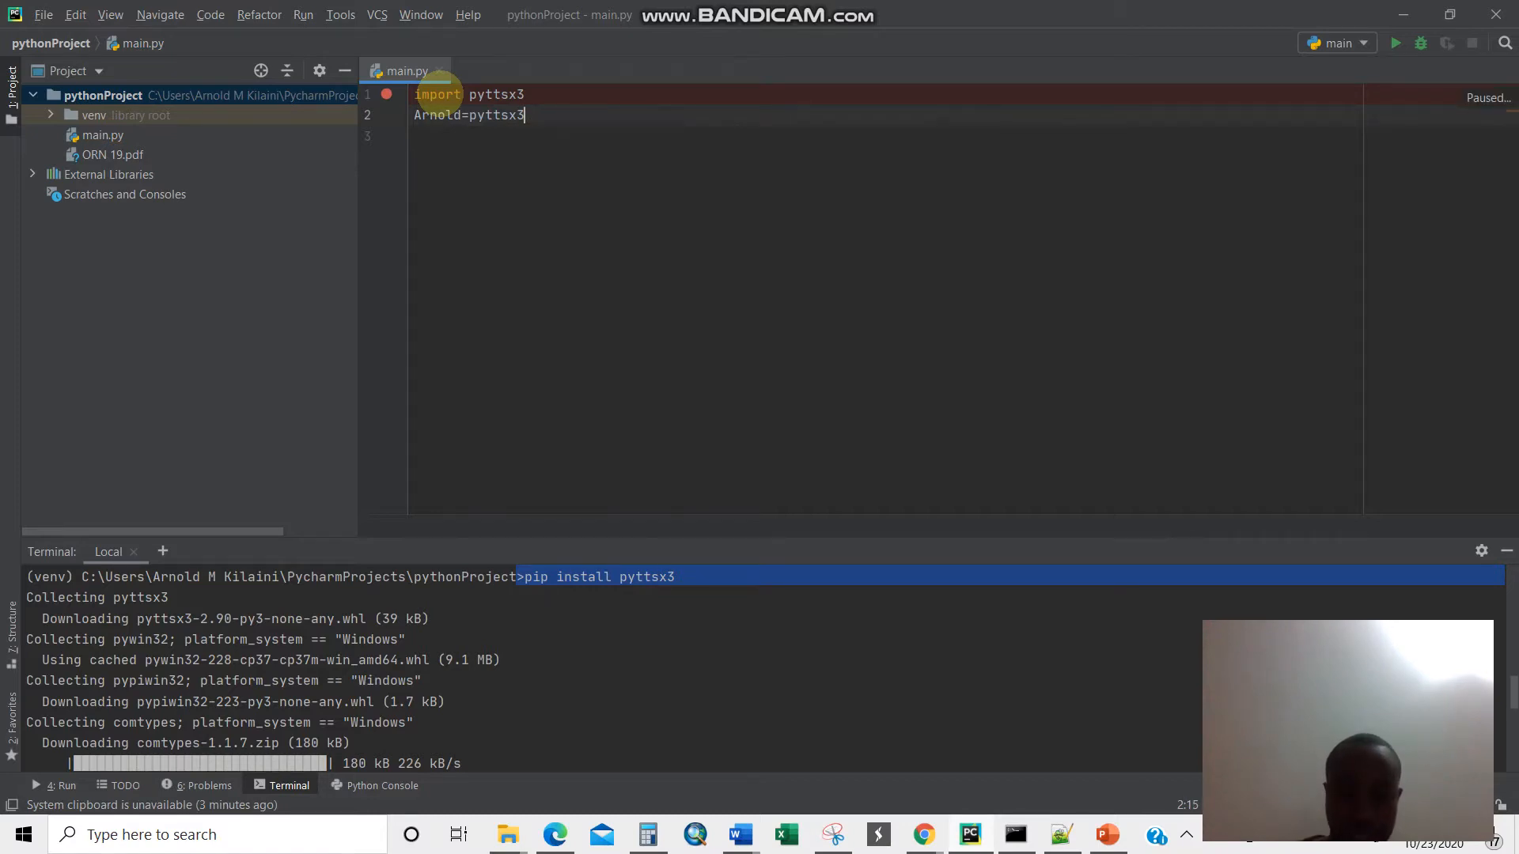
pyautogui.write('.init()')
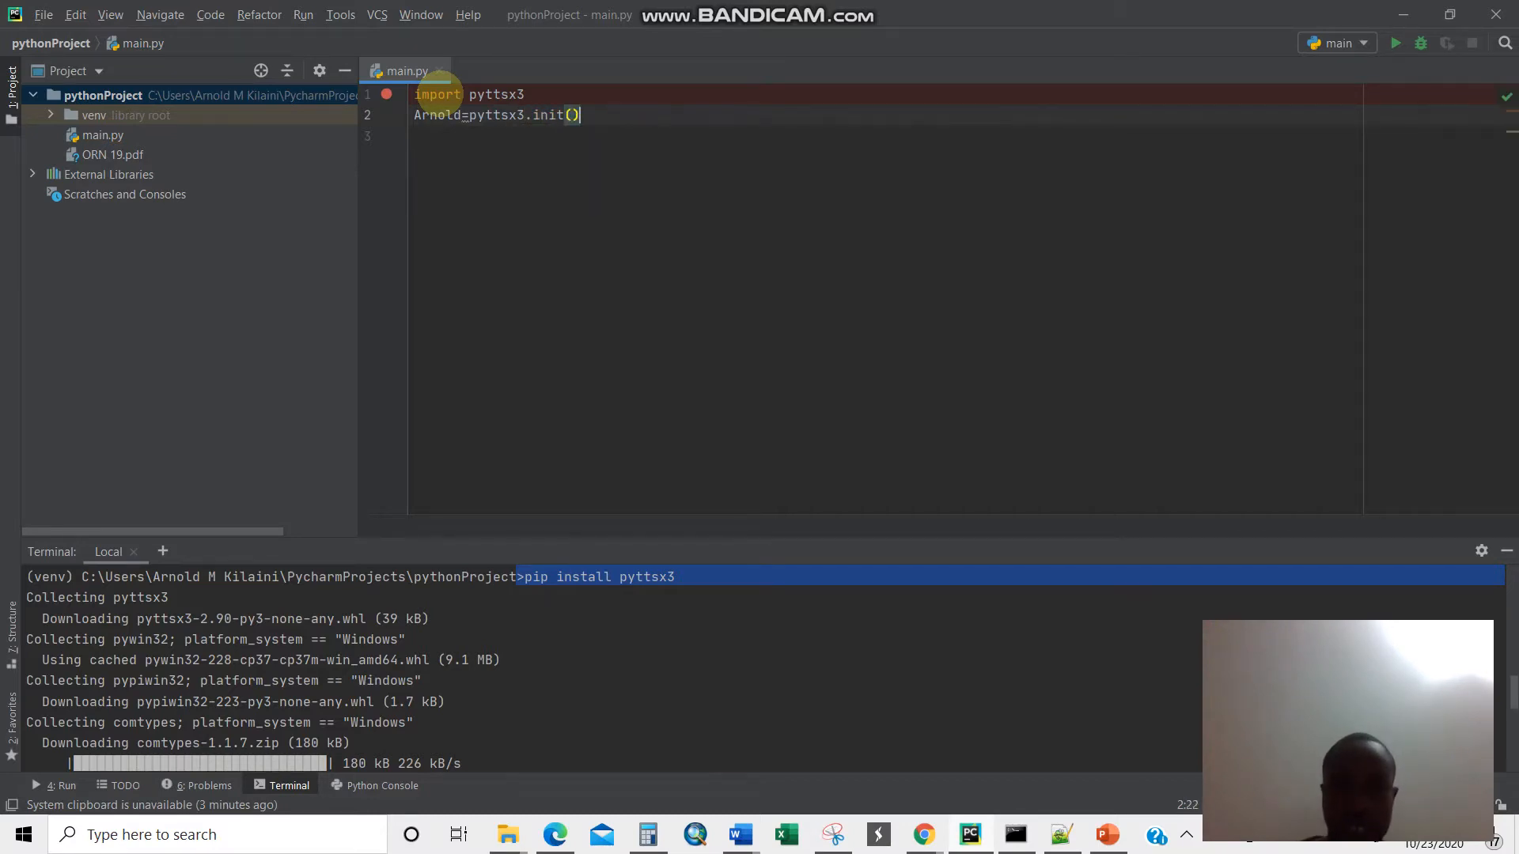
# Add Arnold.say("Welcome to Python Programming Language") and the Arnold.runAndWait() call
pyautogui.write('An')
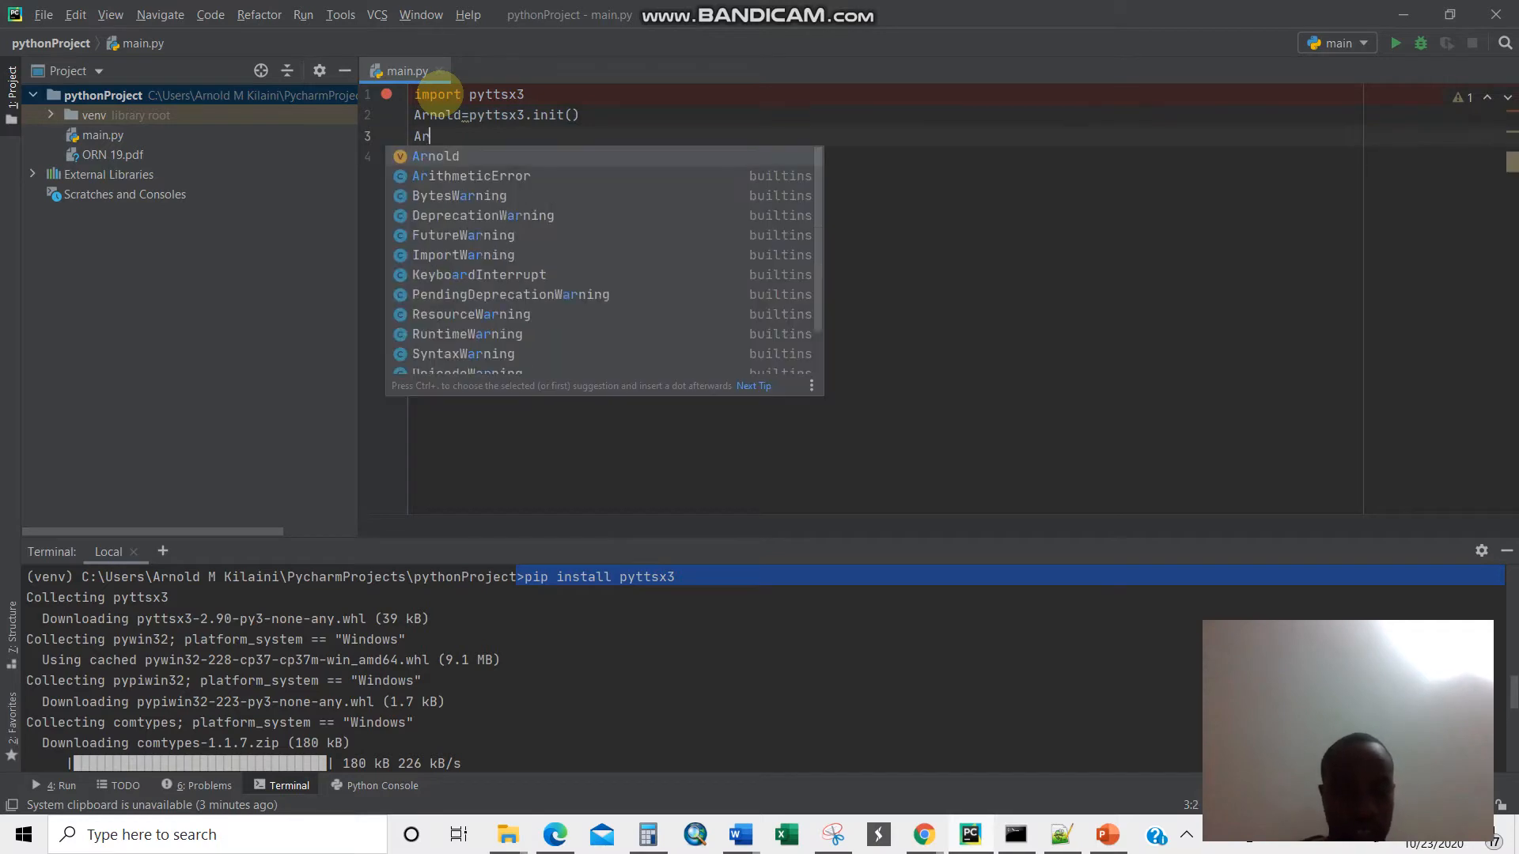
pyautogui.write('Arnold')
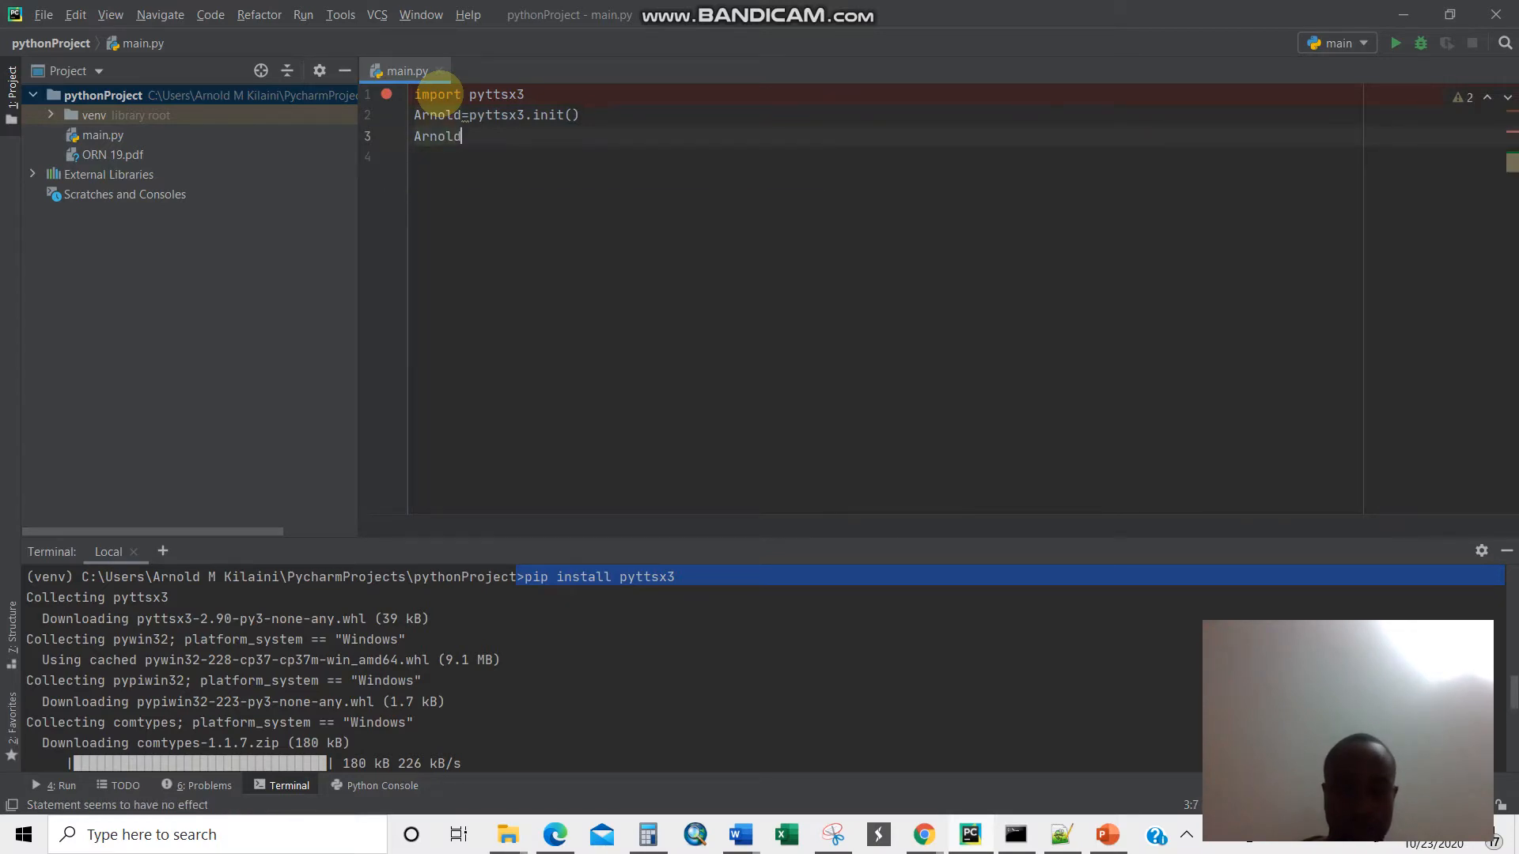
pyautogui.write('.say')
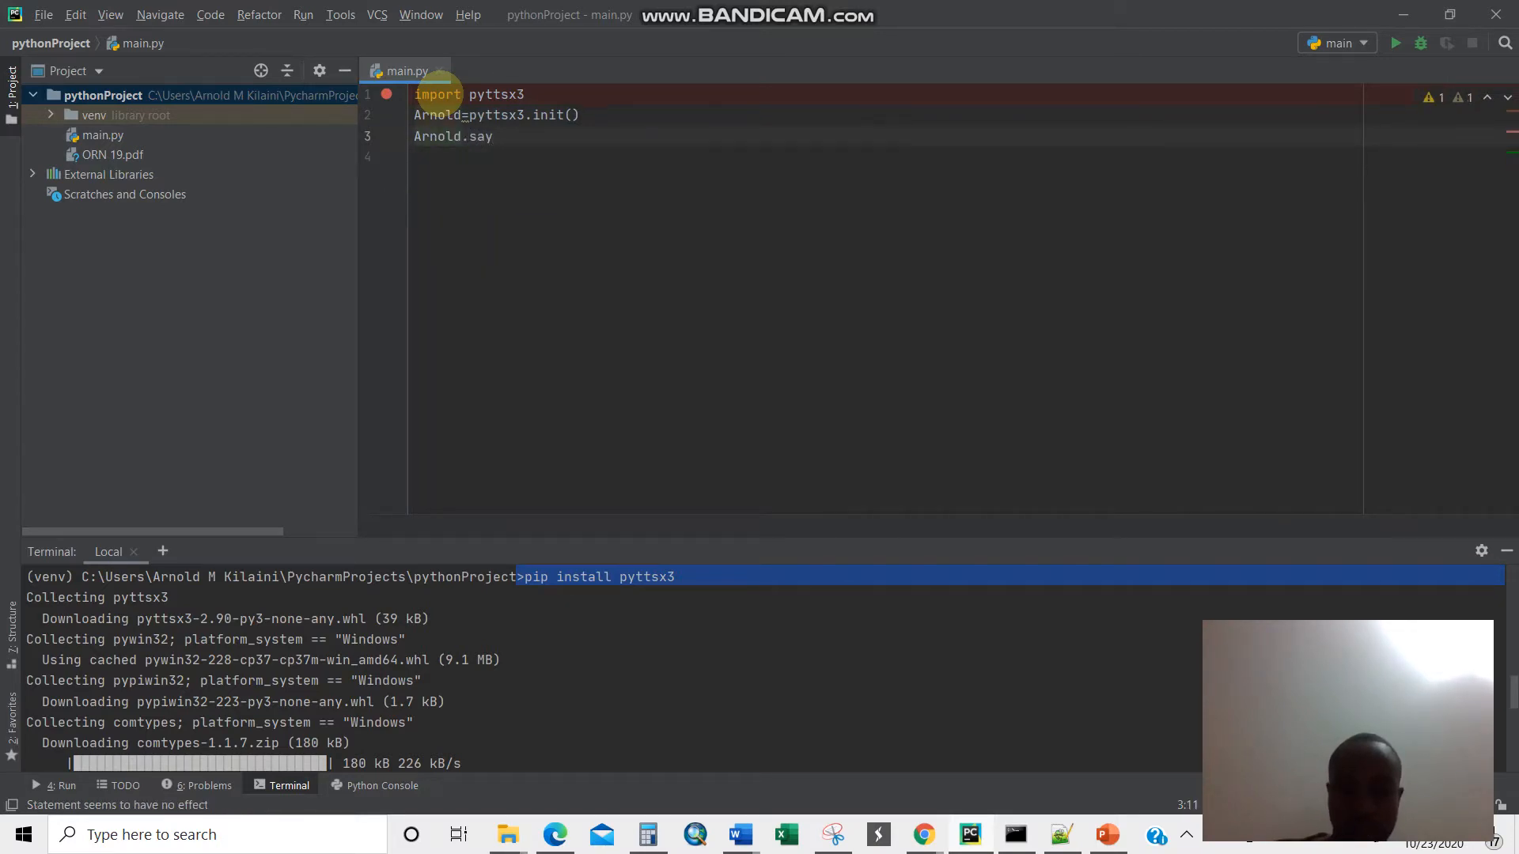
pyautogui.write('("")')
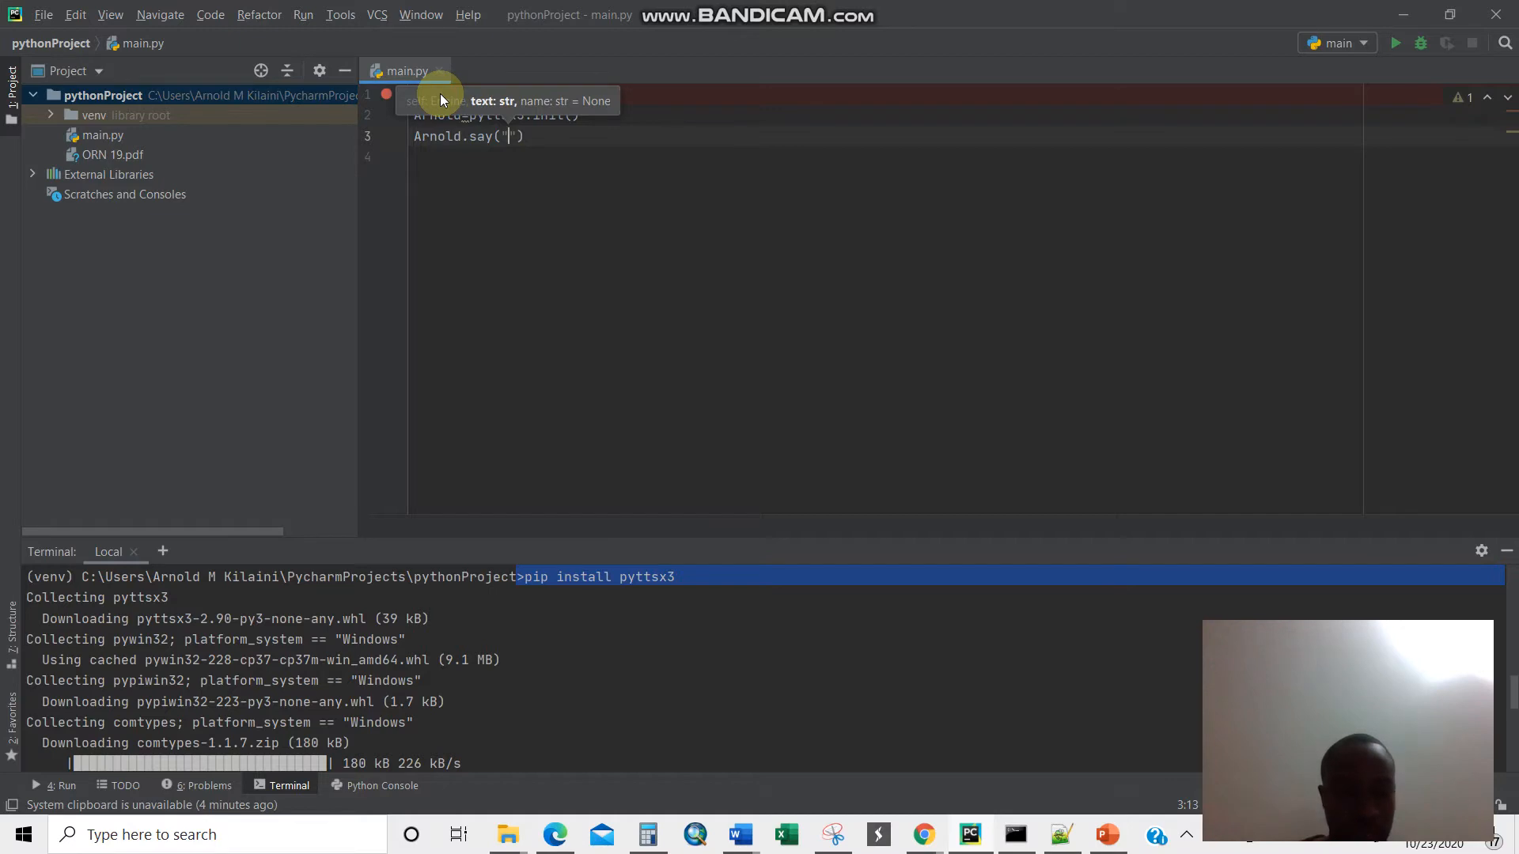
pyautogui.write('Welcome')
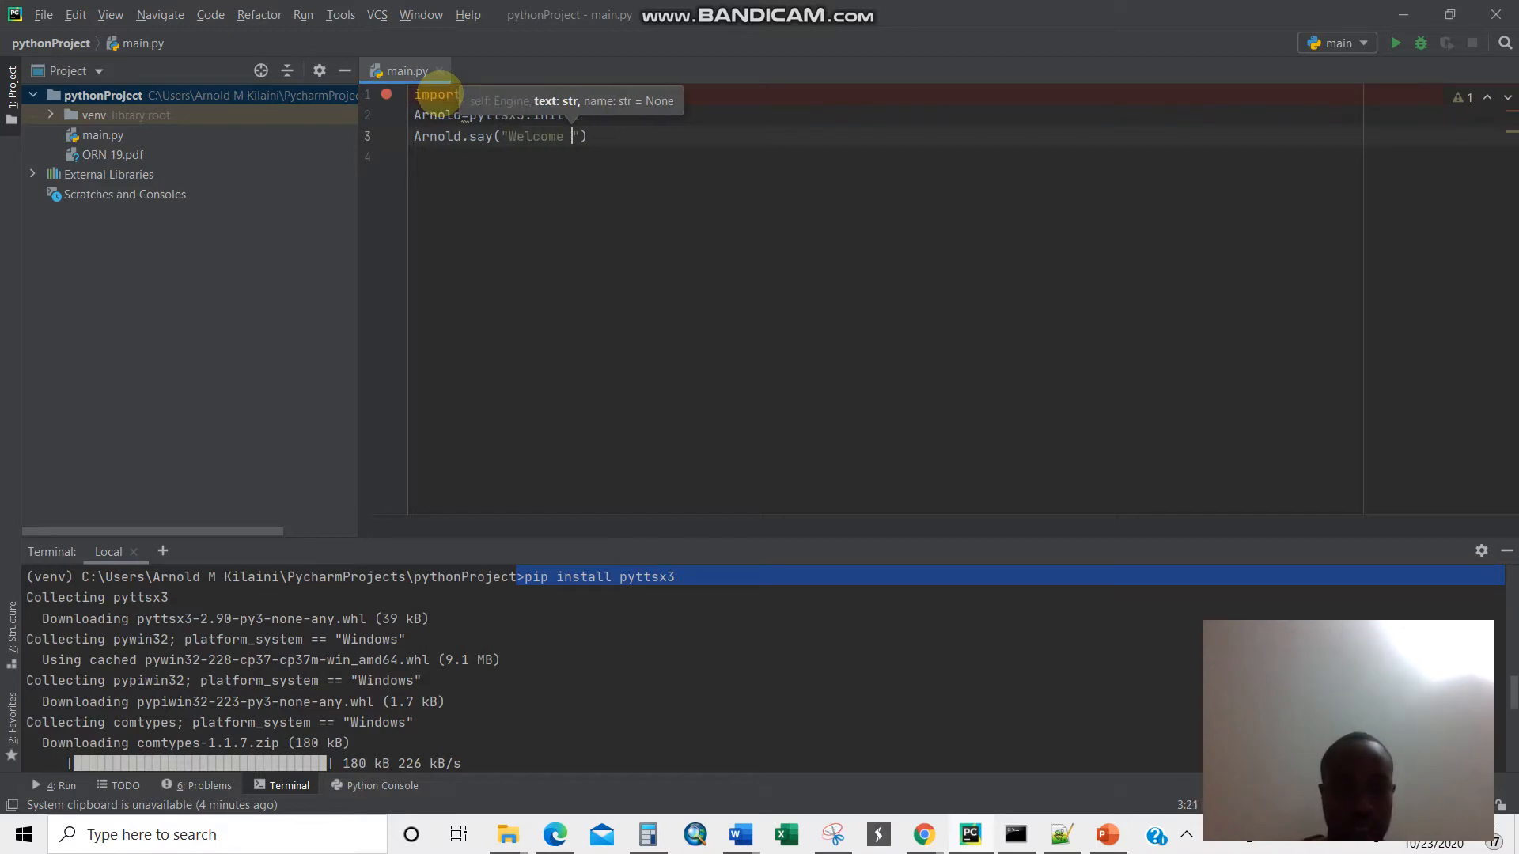
pyautogui.write('to')
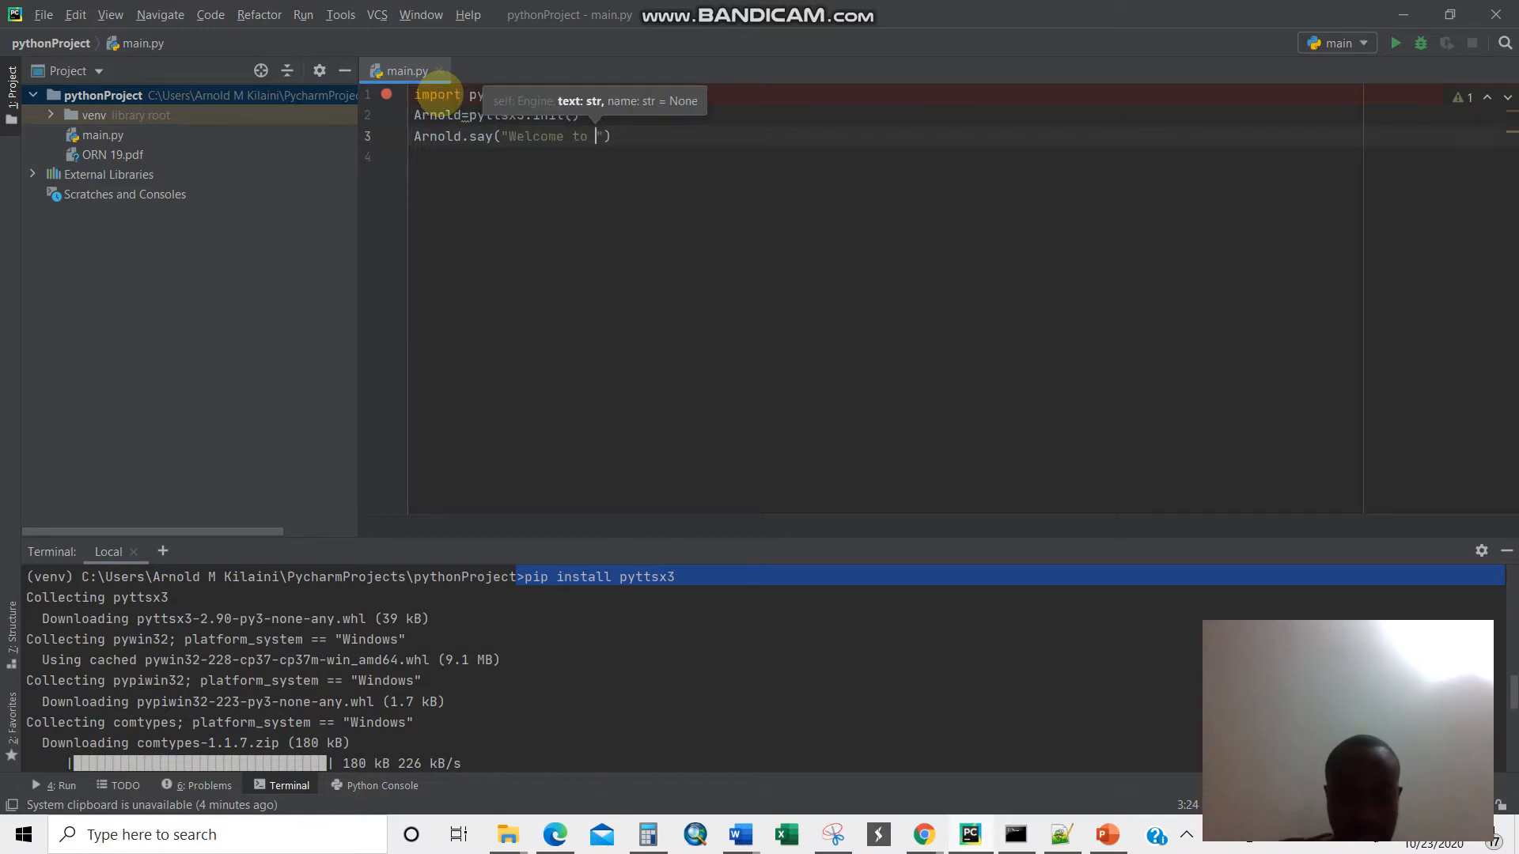
pyautogui.write('Python Programming L')
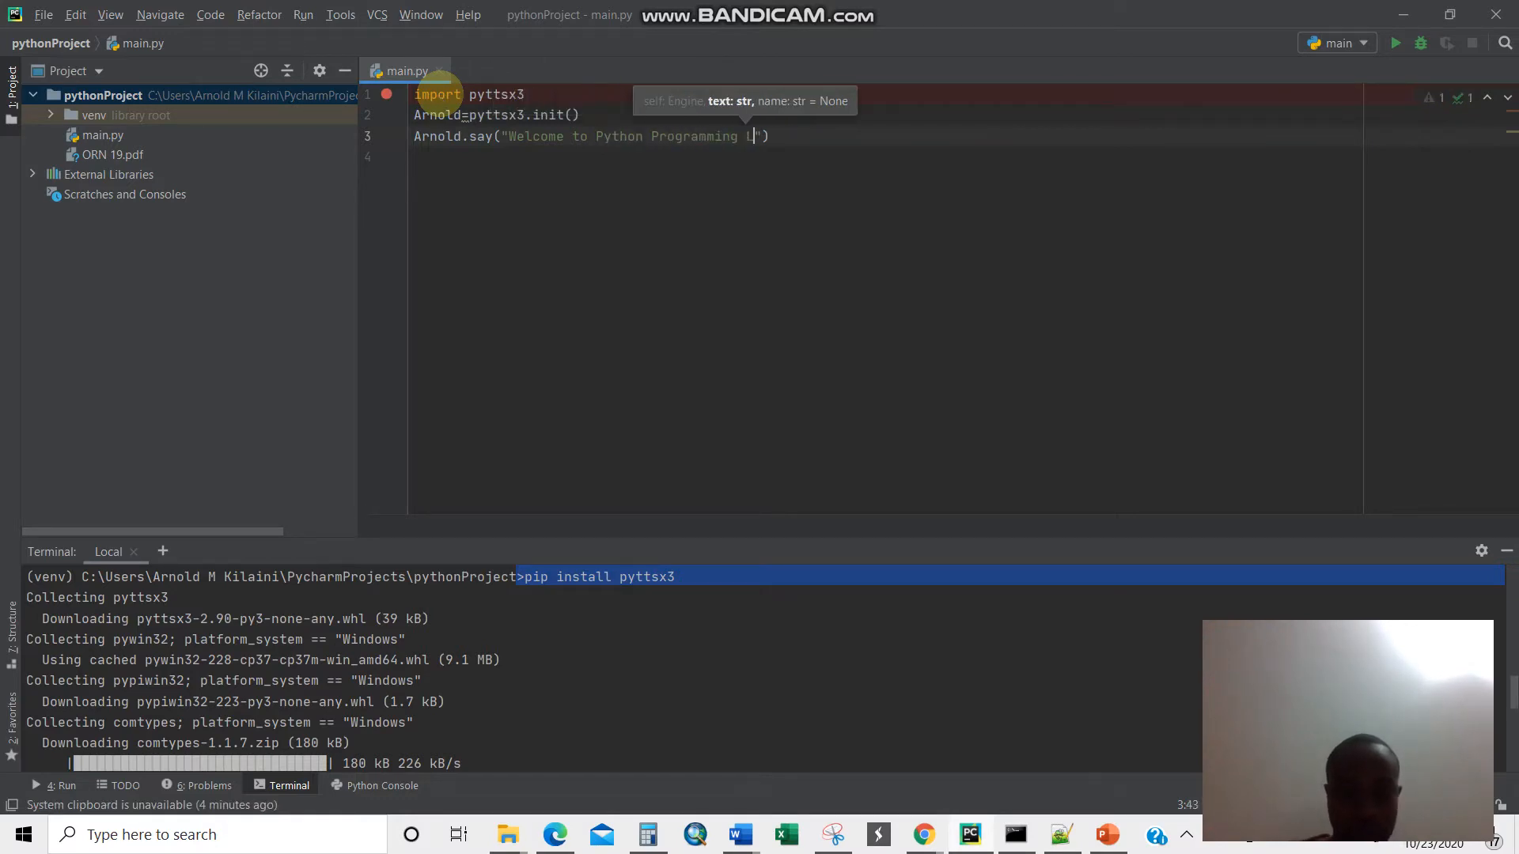
pyautogui.write('anygauge')
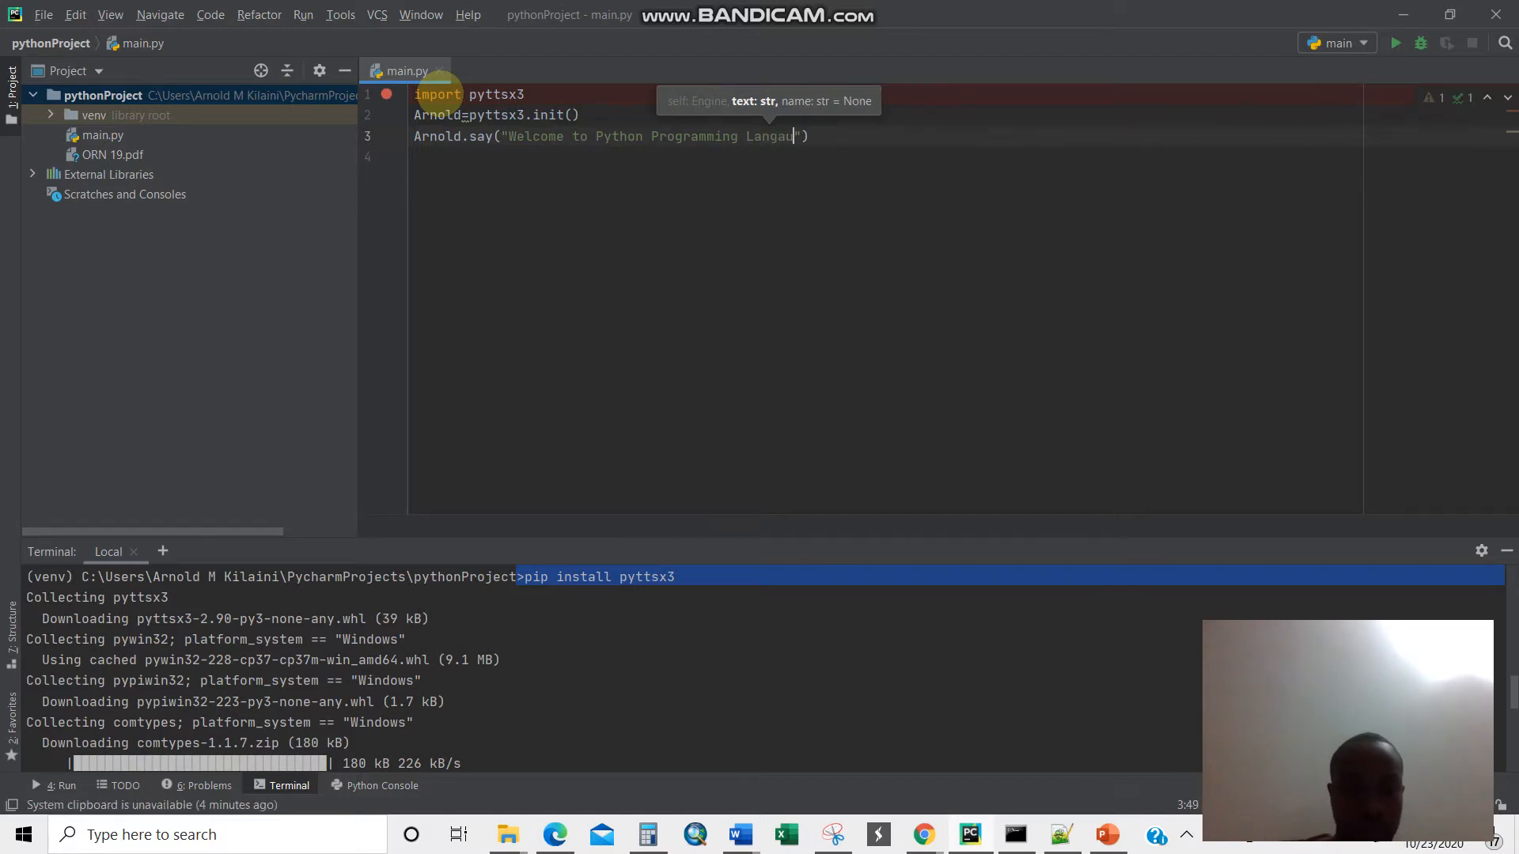
pyautogui.write('e')
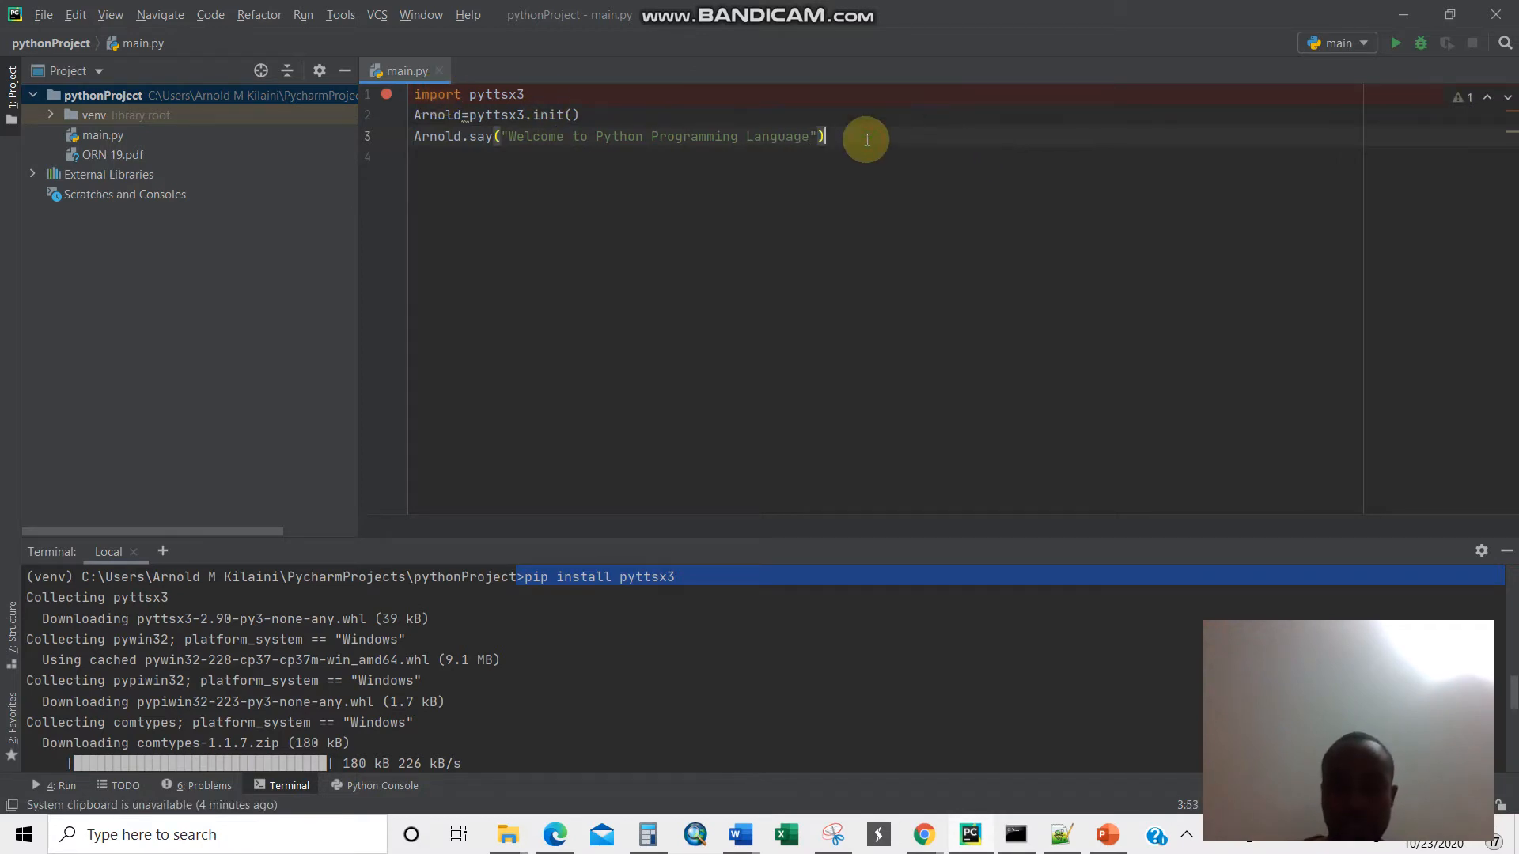
pyautogui.write('Arnold')
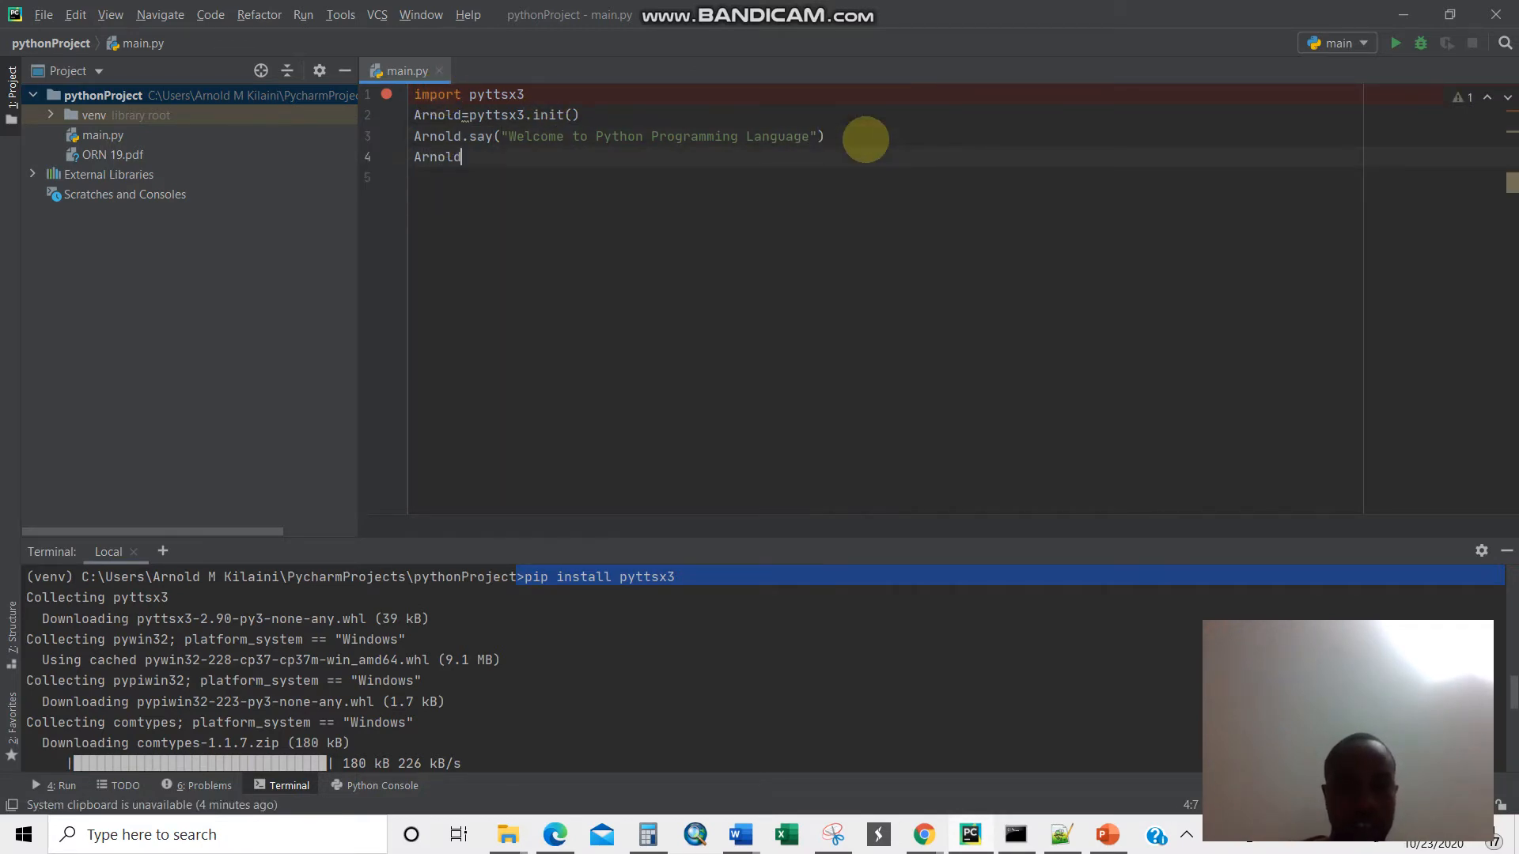
pyautogui.write('.runAndWait(')
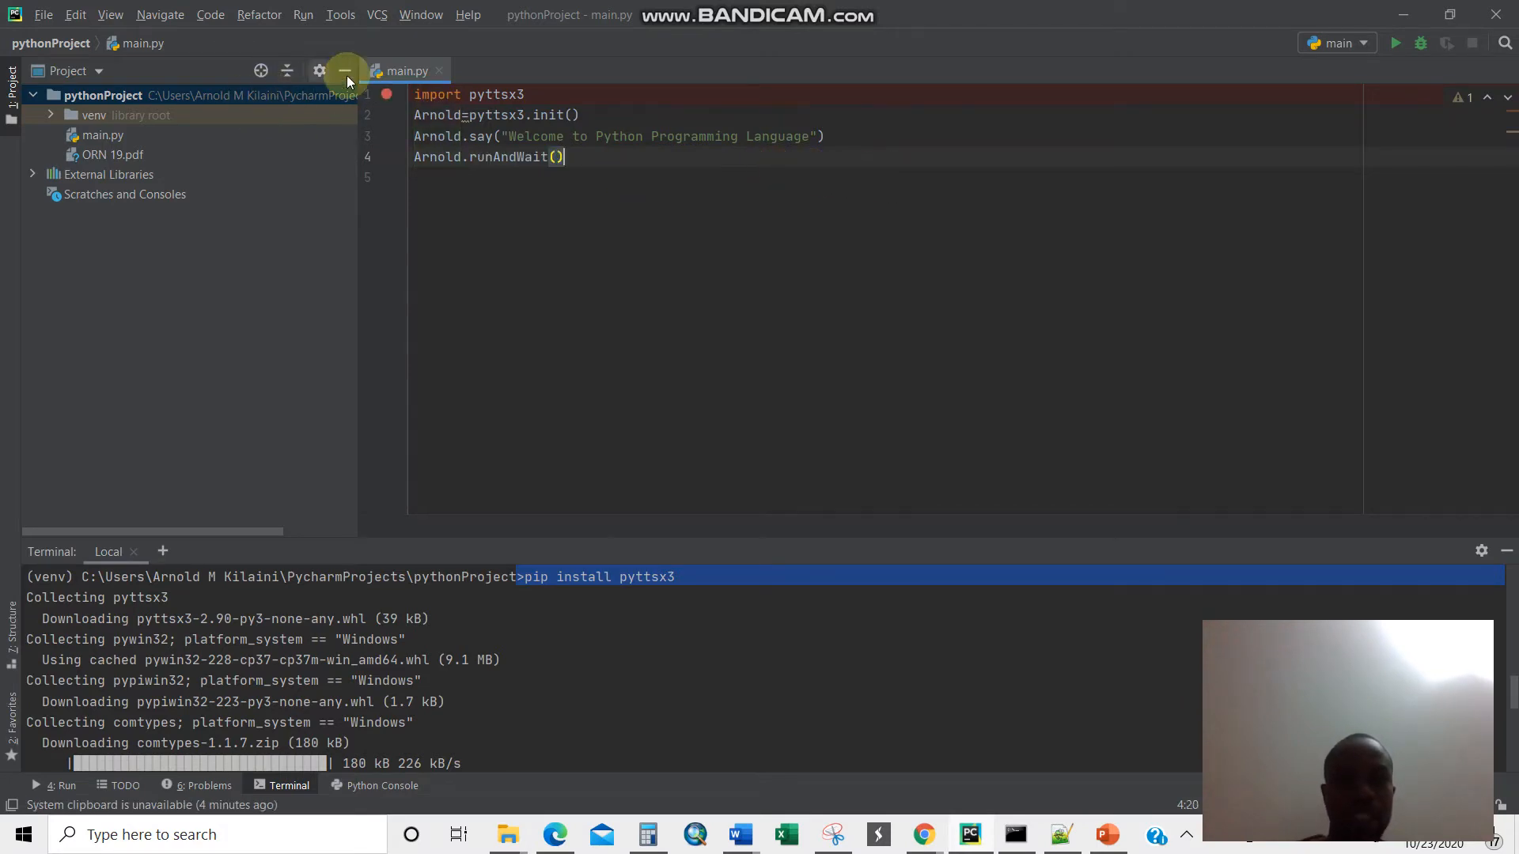
# Run main.py with Run 'main' and start typing a new sentence
pyautogui.rightClick(405, 70)
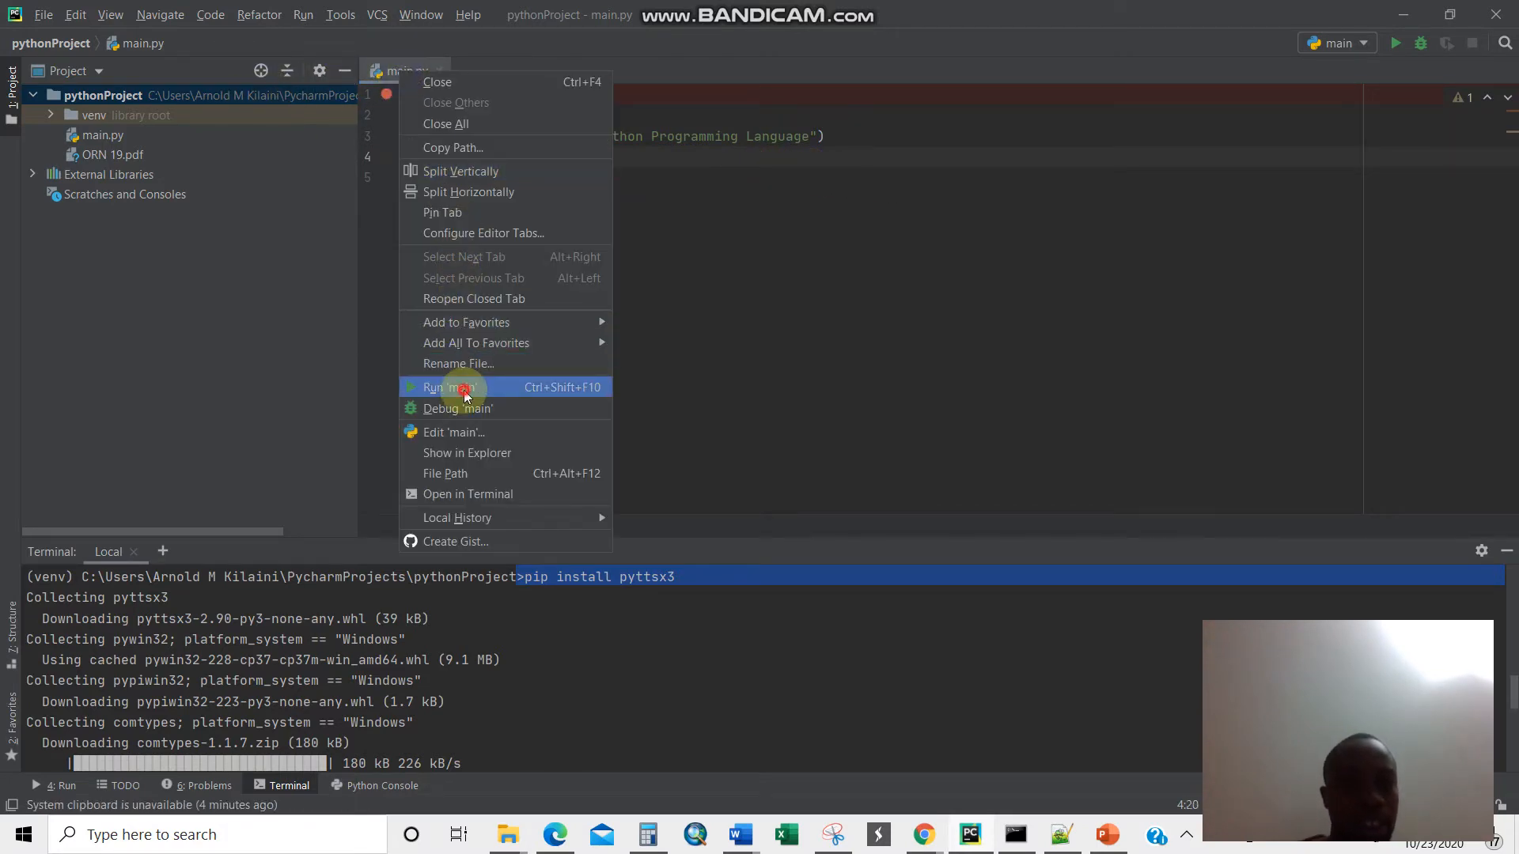
pyautogui.click(462, 387)
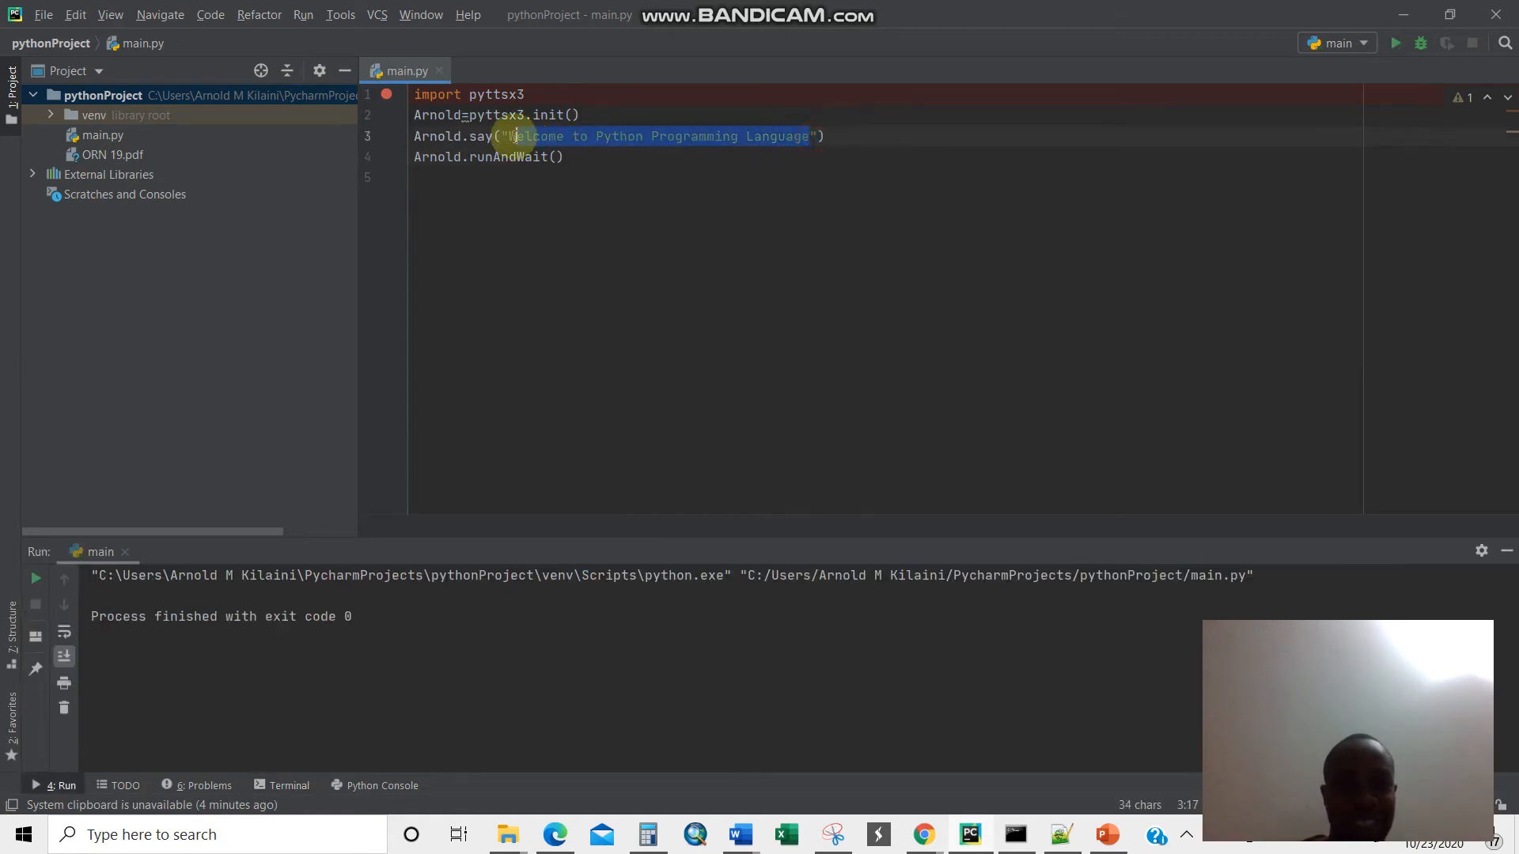
pyautogui.write('Hi, Can some ")')
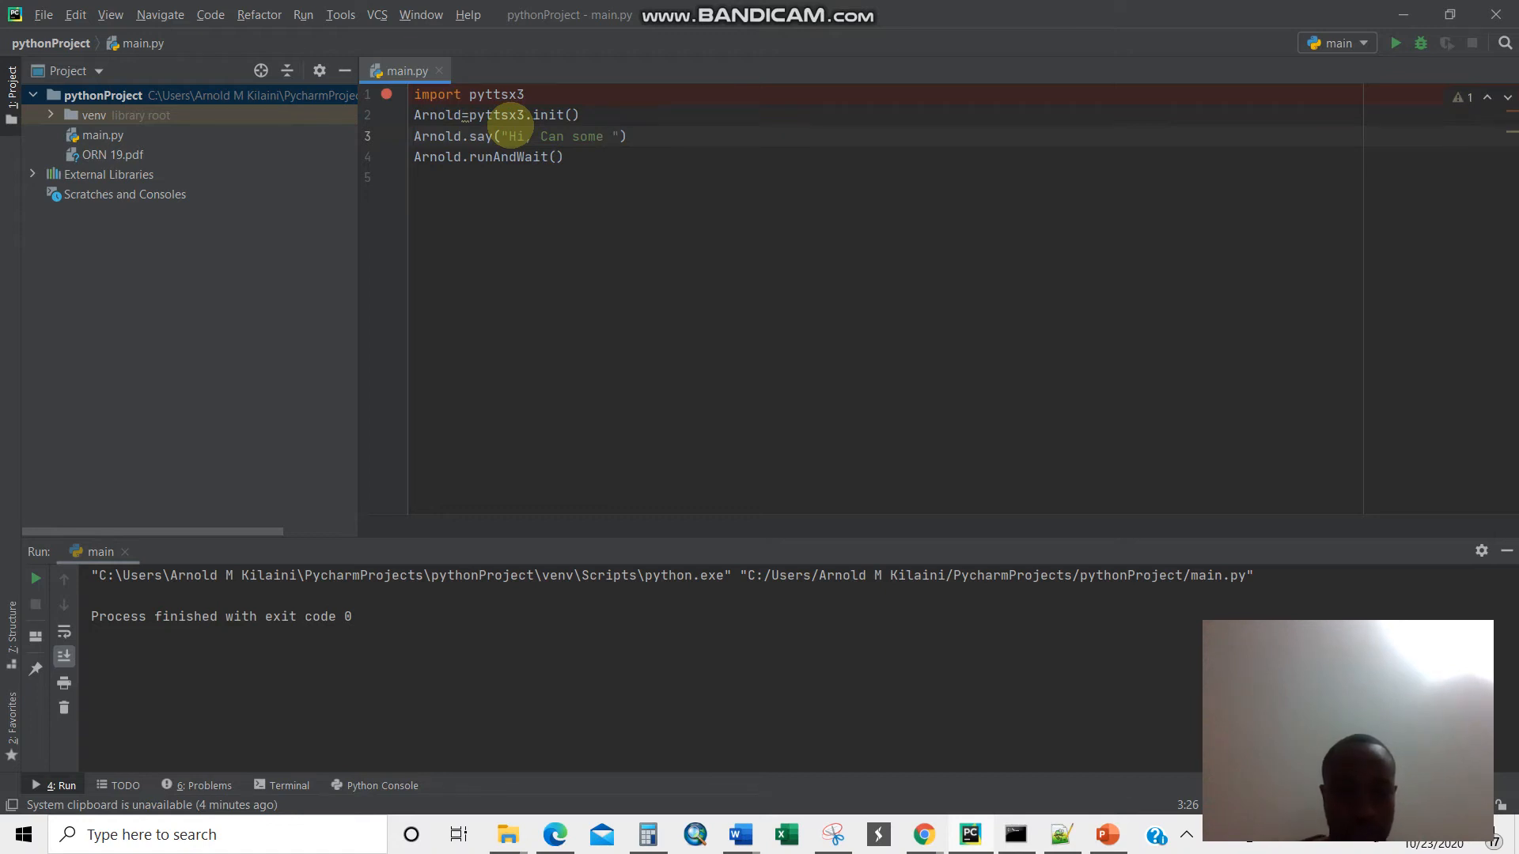
# Change the sentence to "Hi, Can you lend me some cash" and run main.py
pyautogui.press('BackSpace')
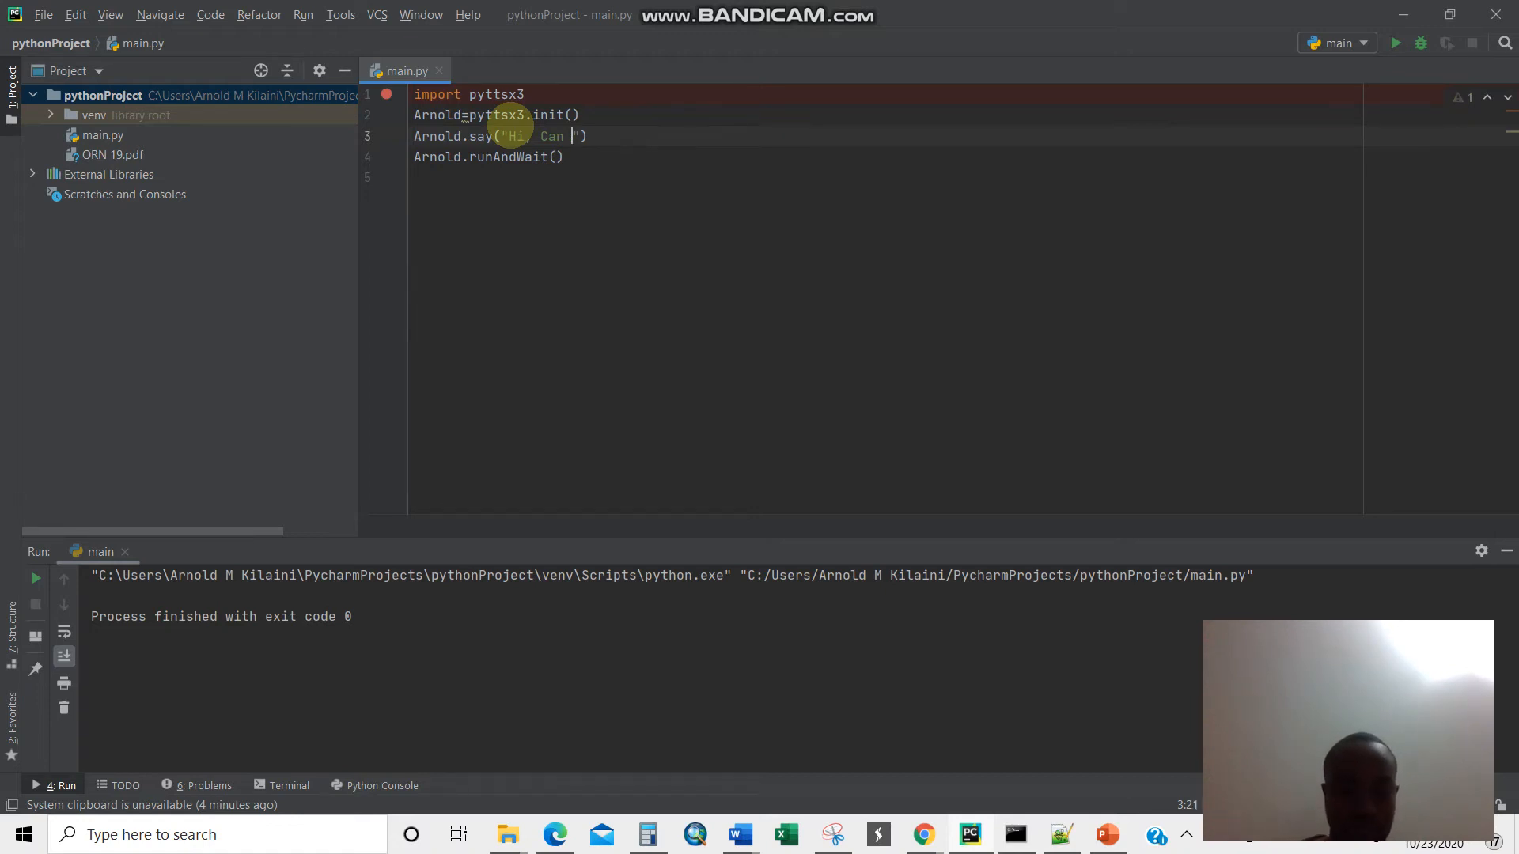
pyautogui.write('you')
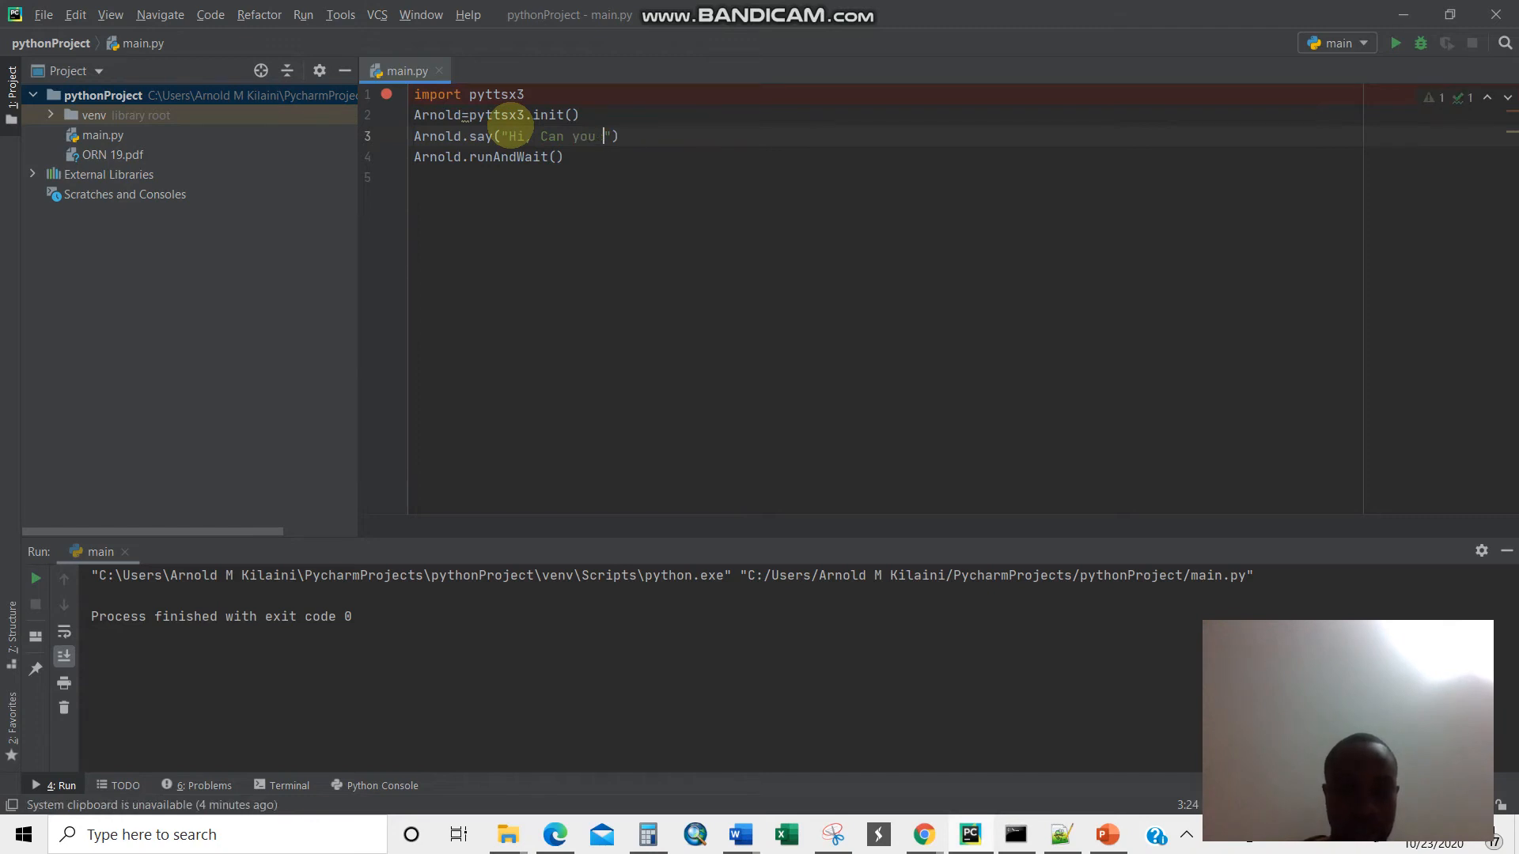
pyautogui.write('lend me some')
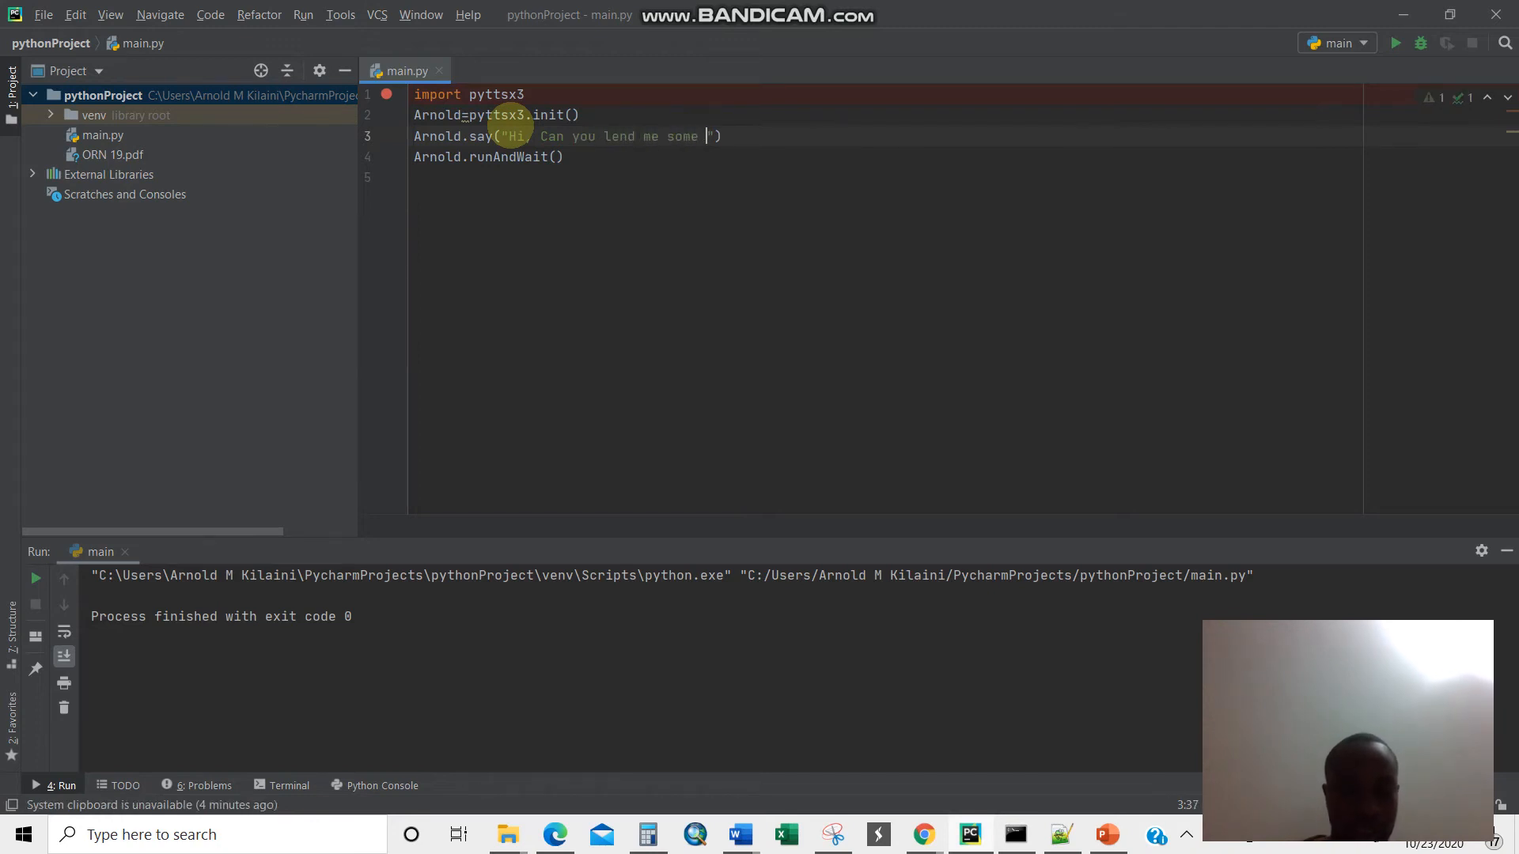
pyautogui.write('cash')
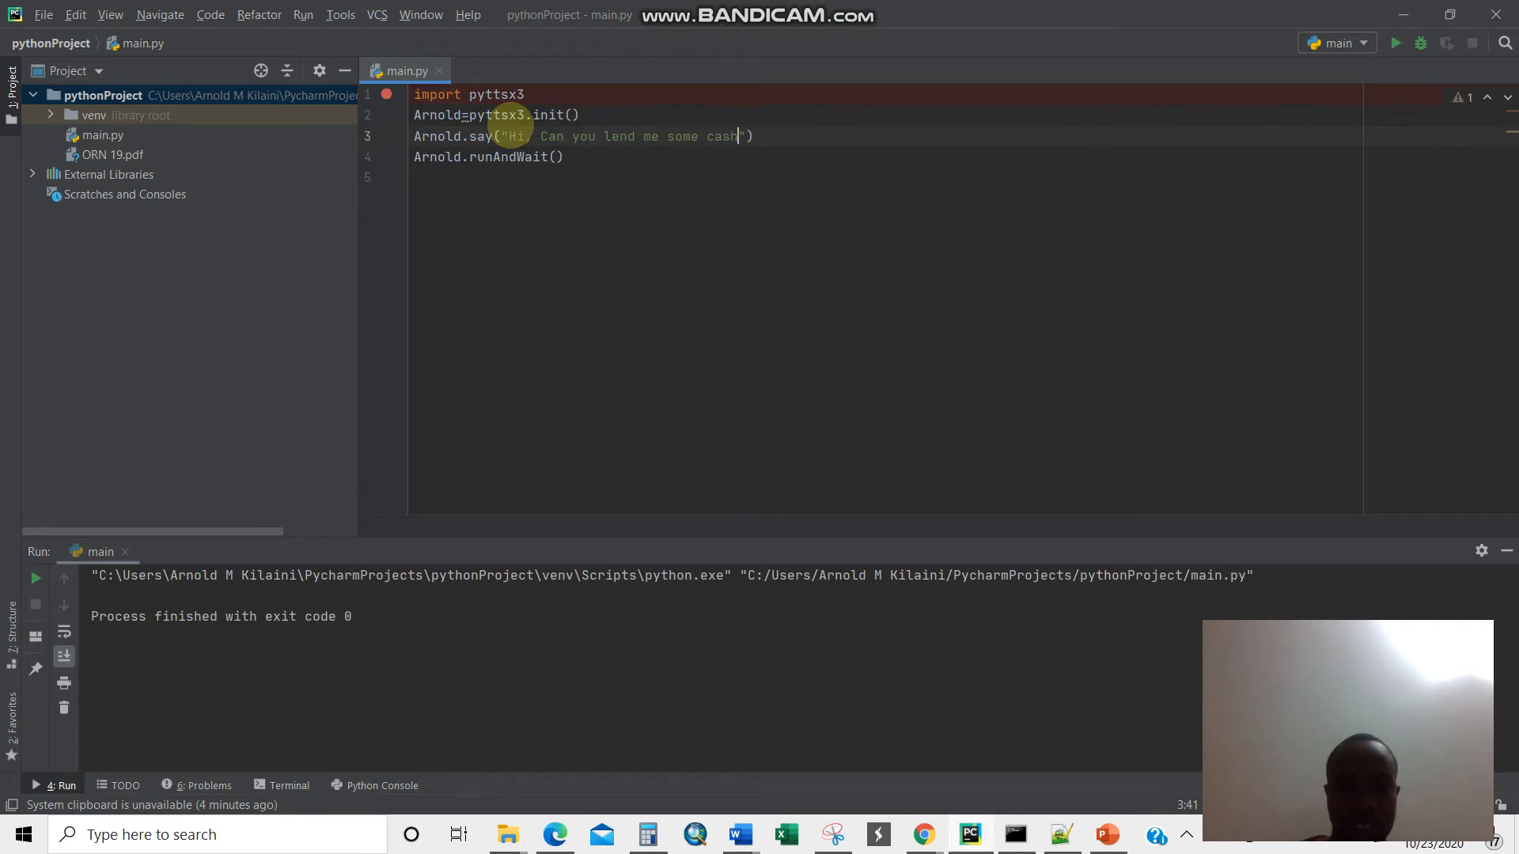
pyautogui.rightClick(404, 70)
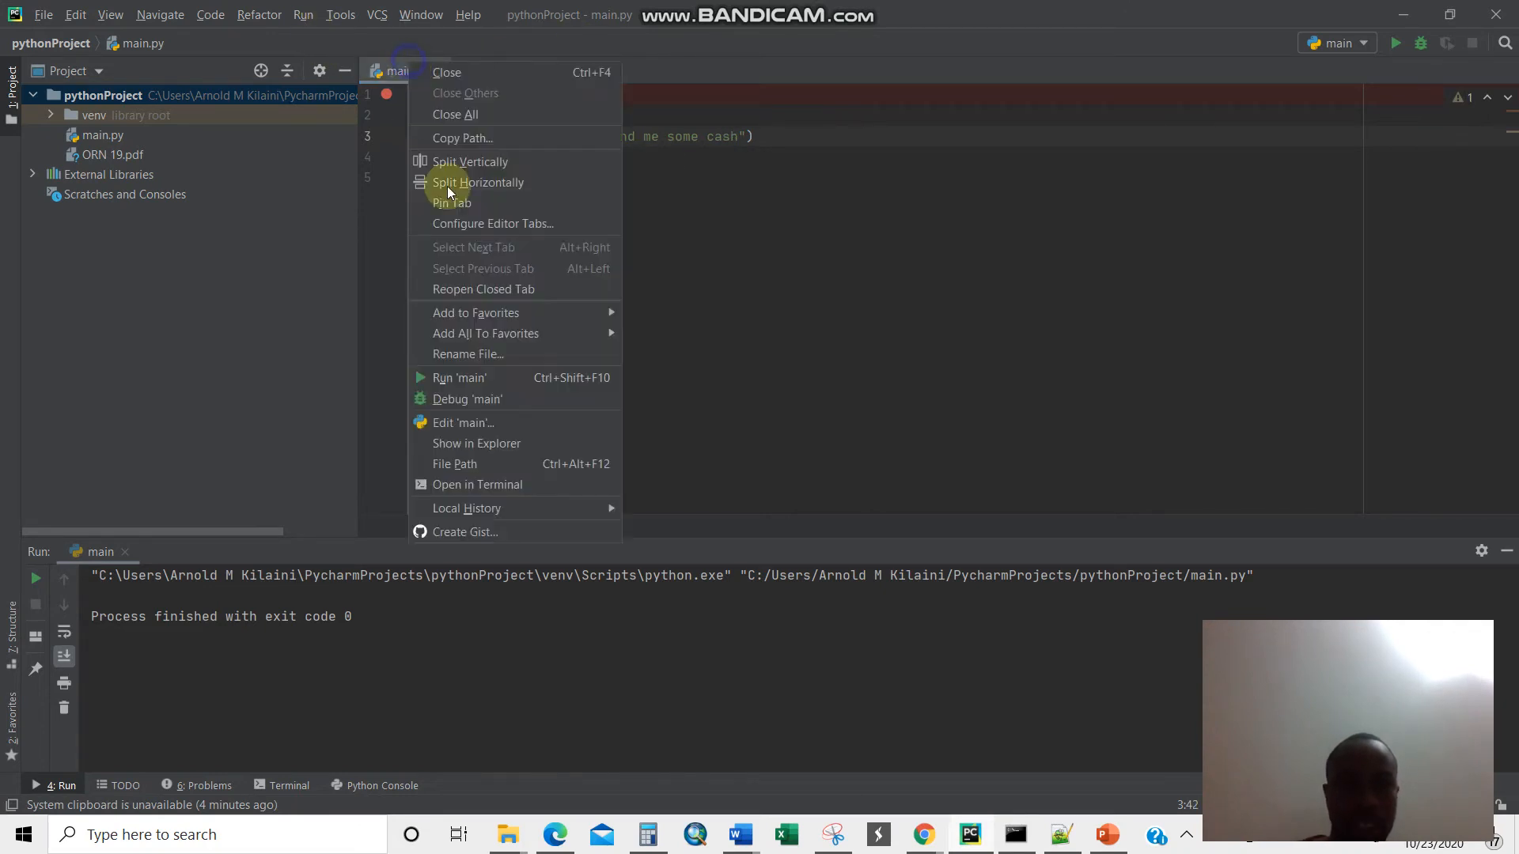
pyautogui.click(460, 378)
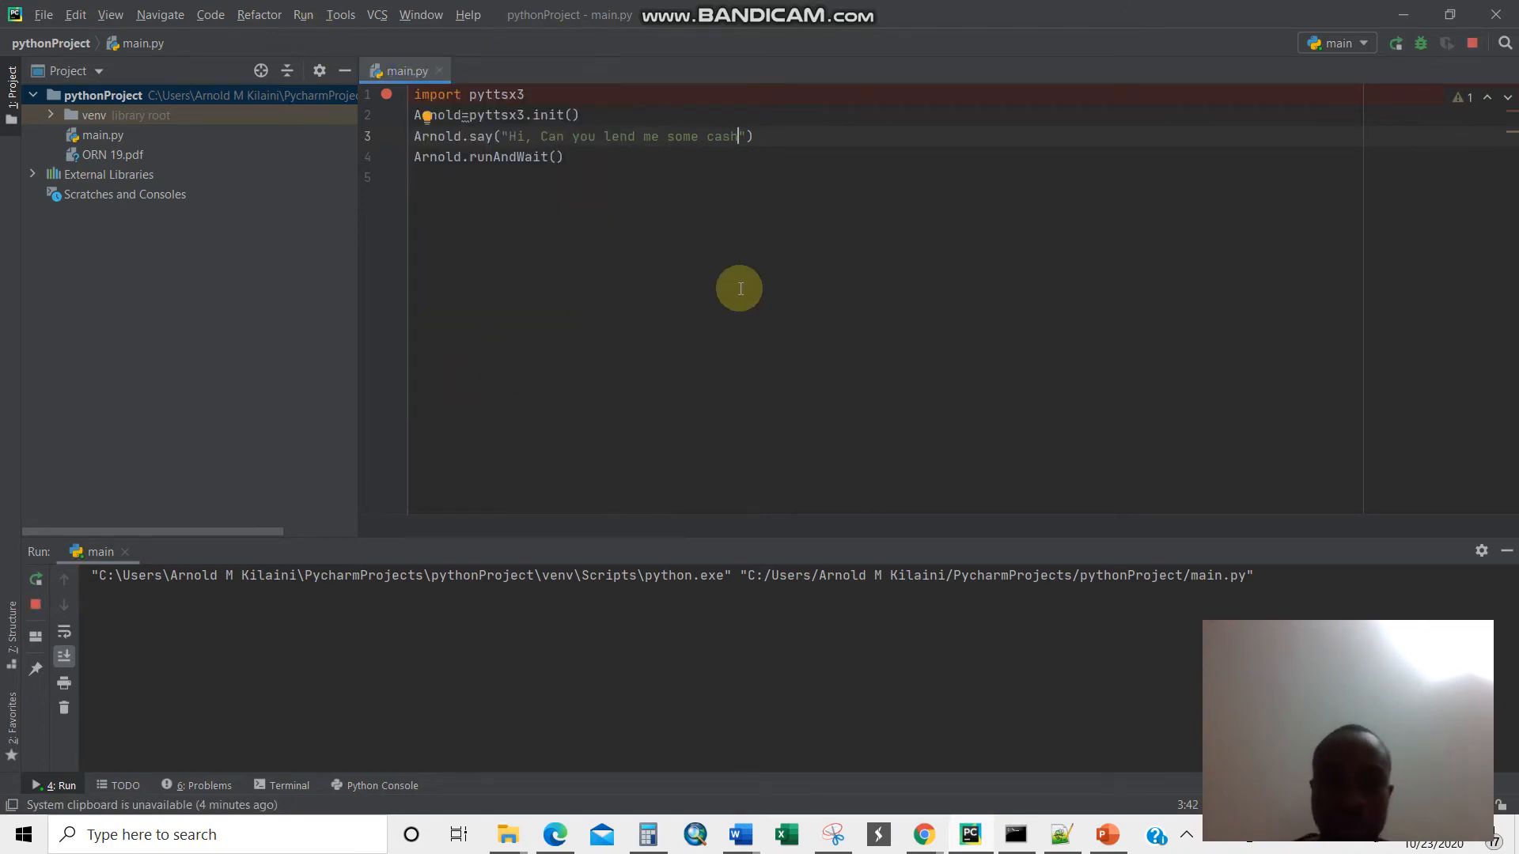
pyautogui.moveTo(733, 204)
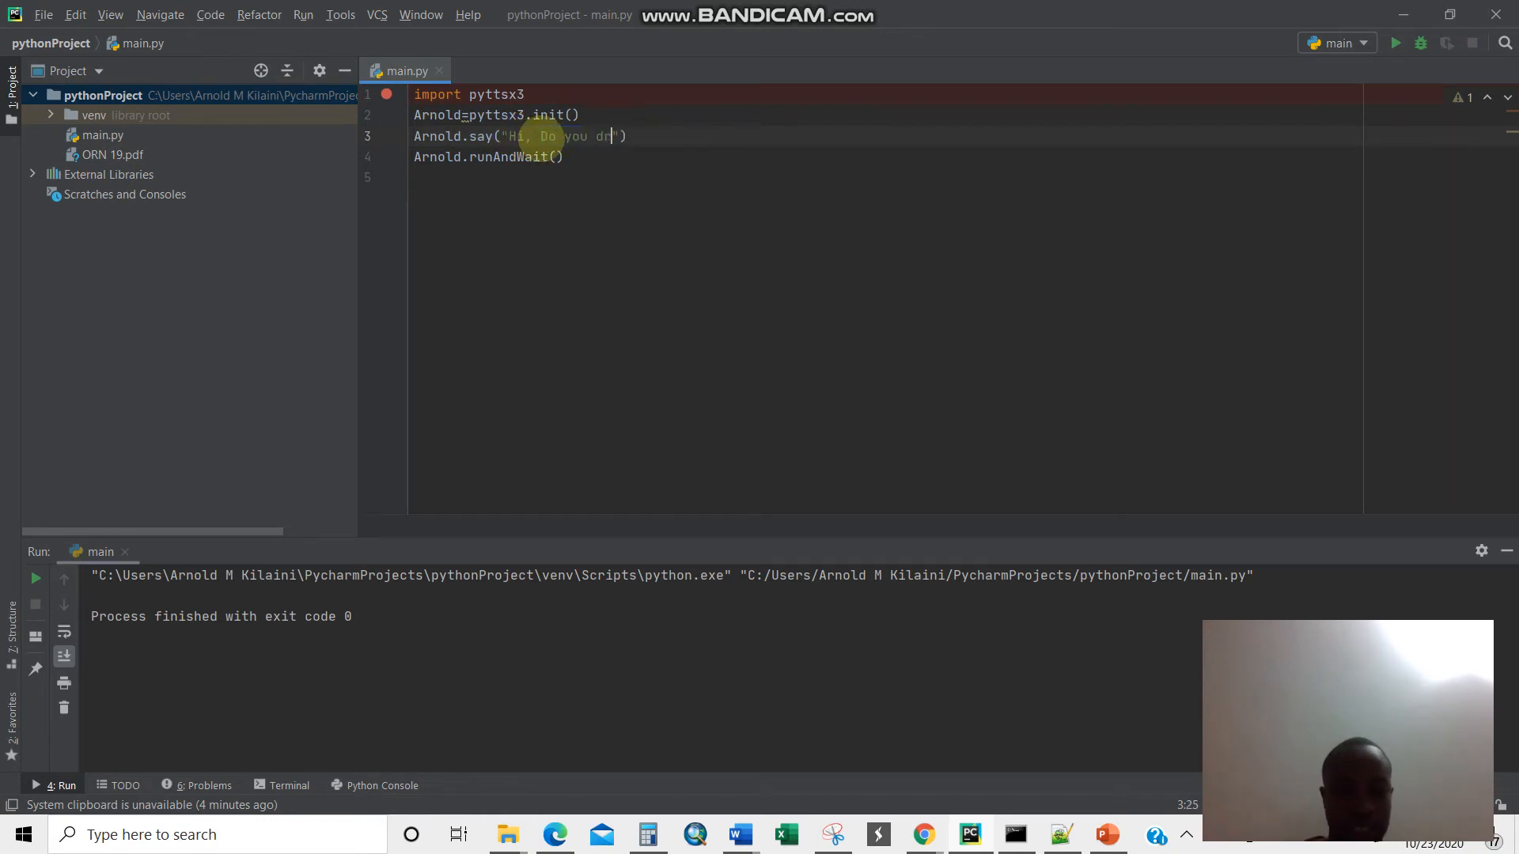
# Change the sentence to "Hi, Do you drink beer" and run main.py
pyautogui.write('ink beer')
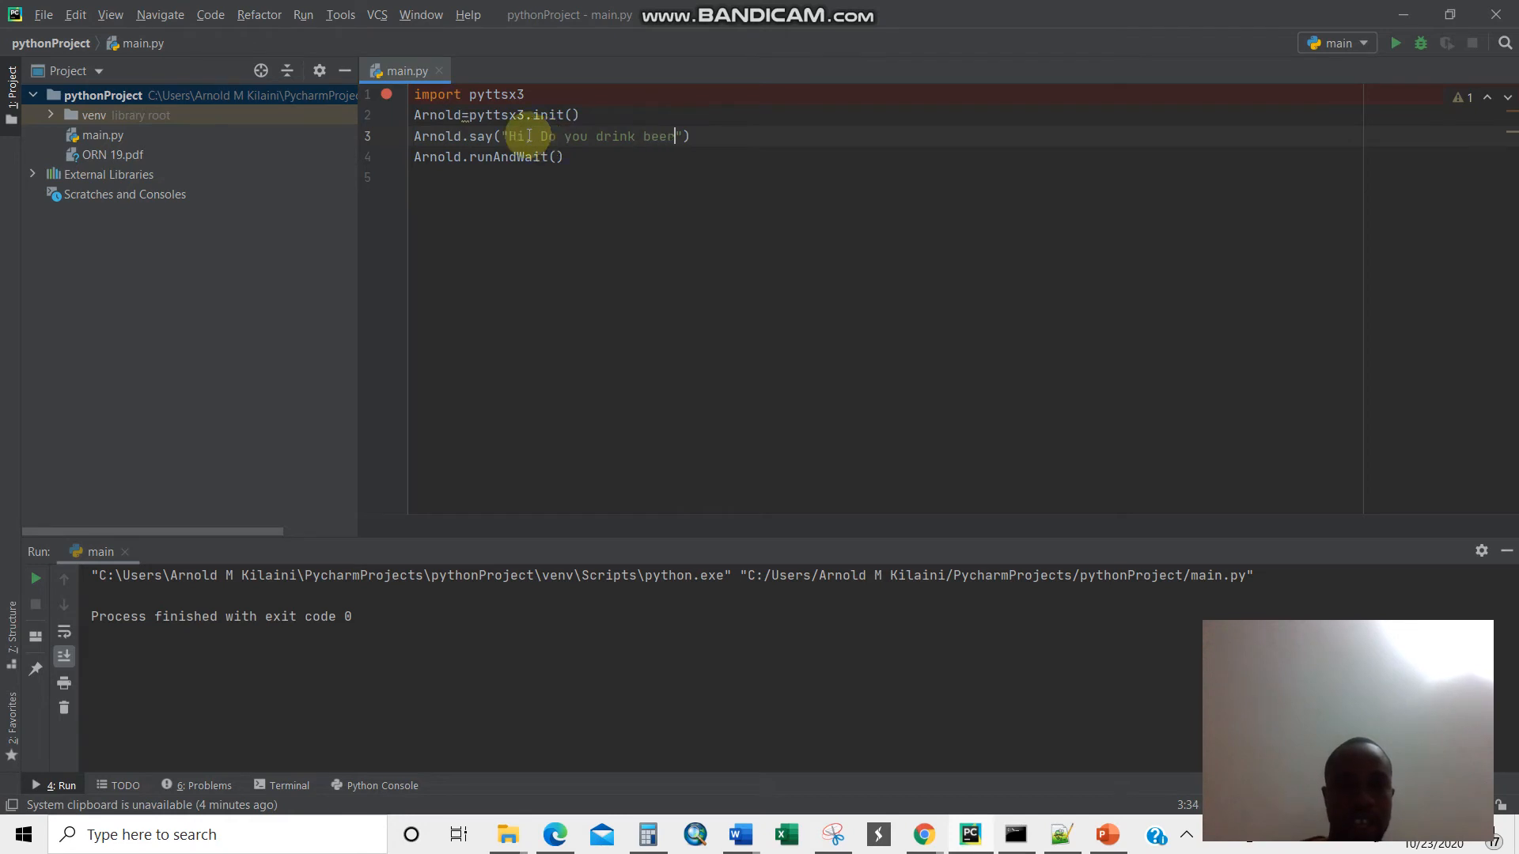
pyautogui.rightClick(404, 70)
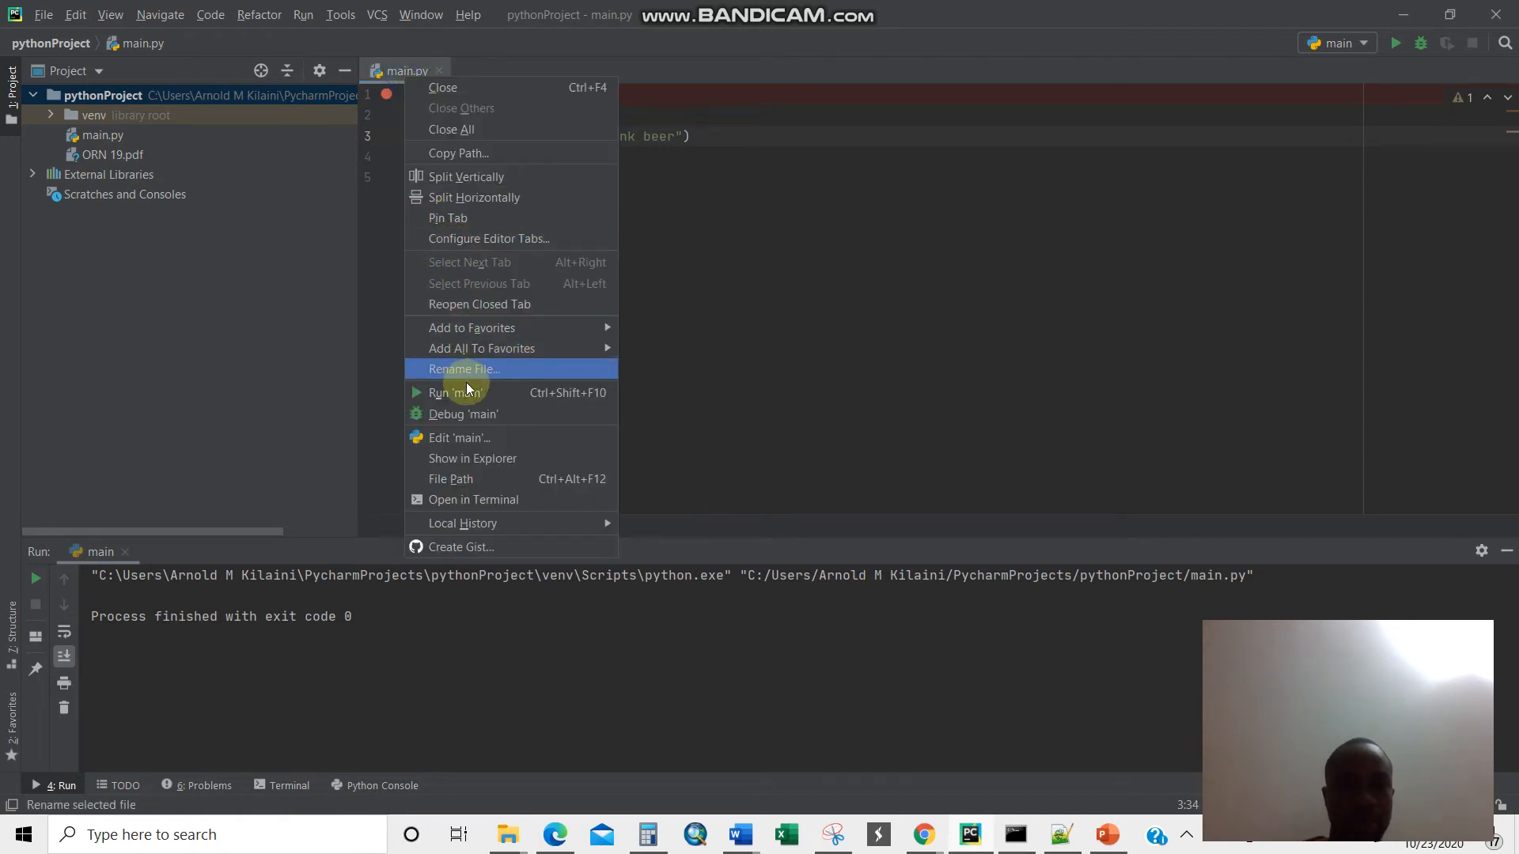
pyautogui.click(450, 393)
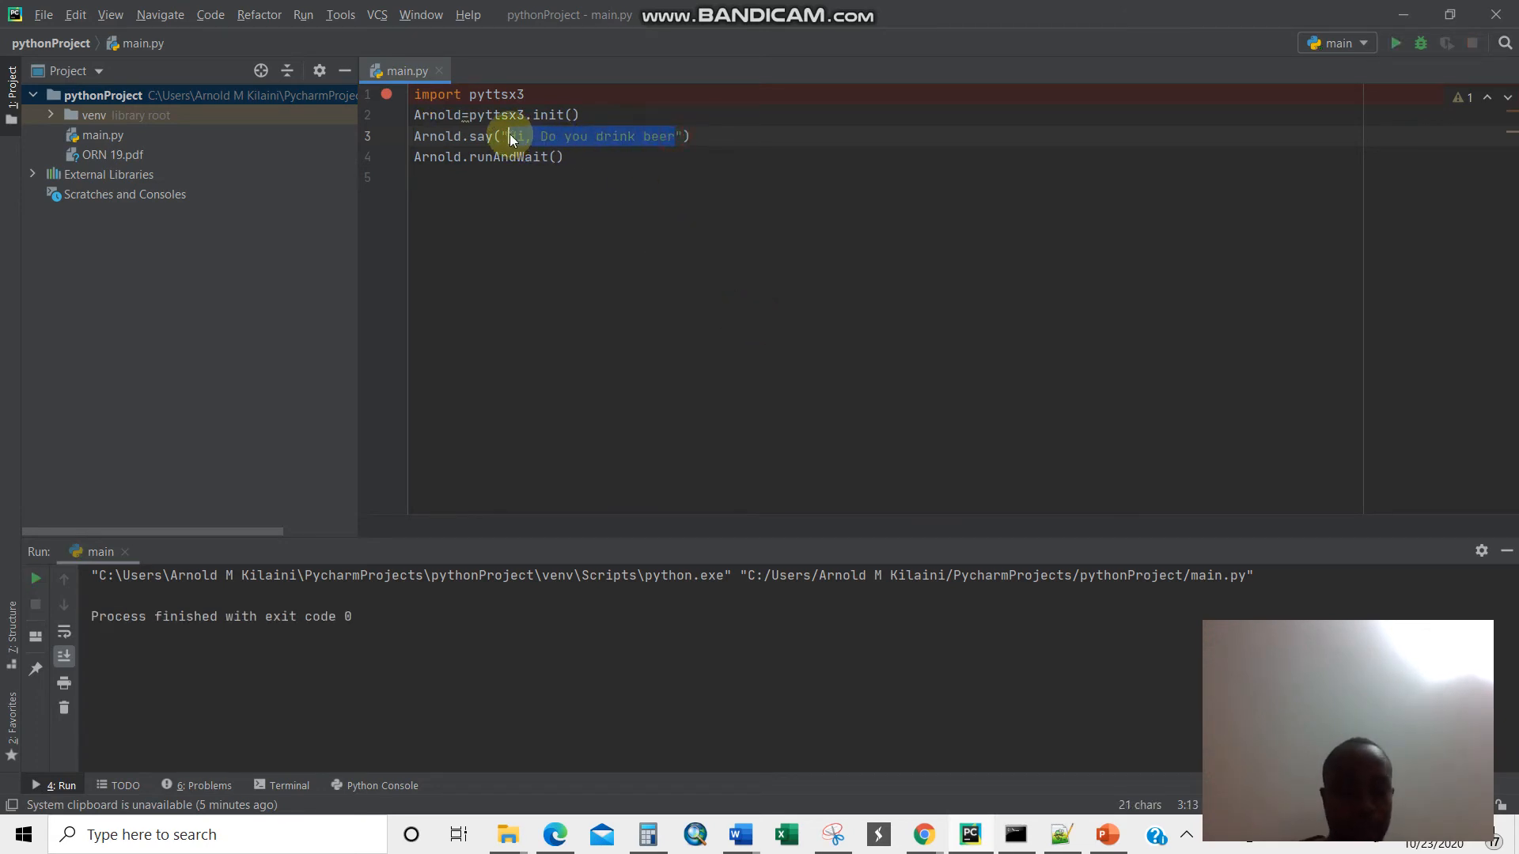
# Type "Can i marry you" into say() and select the sentence text
pyautogui.write('Can i m")')
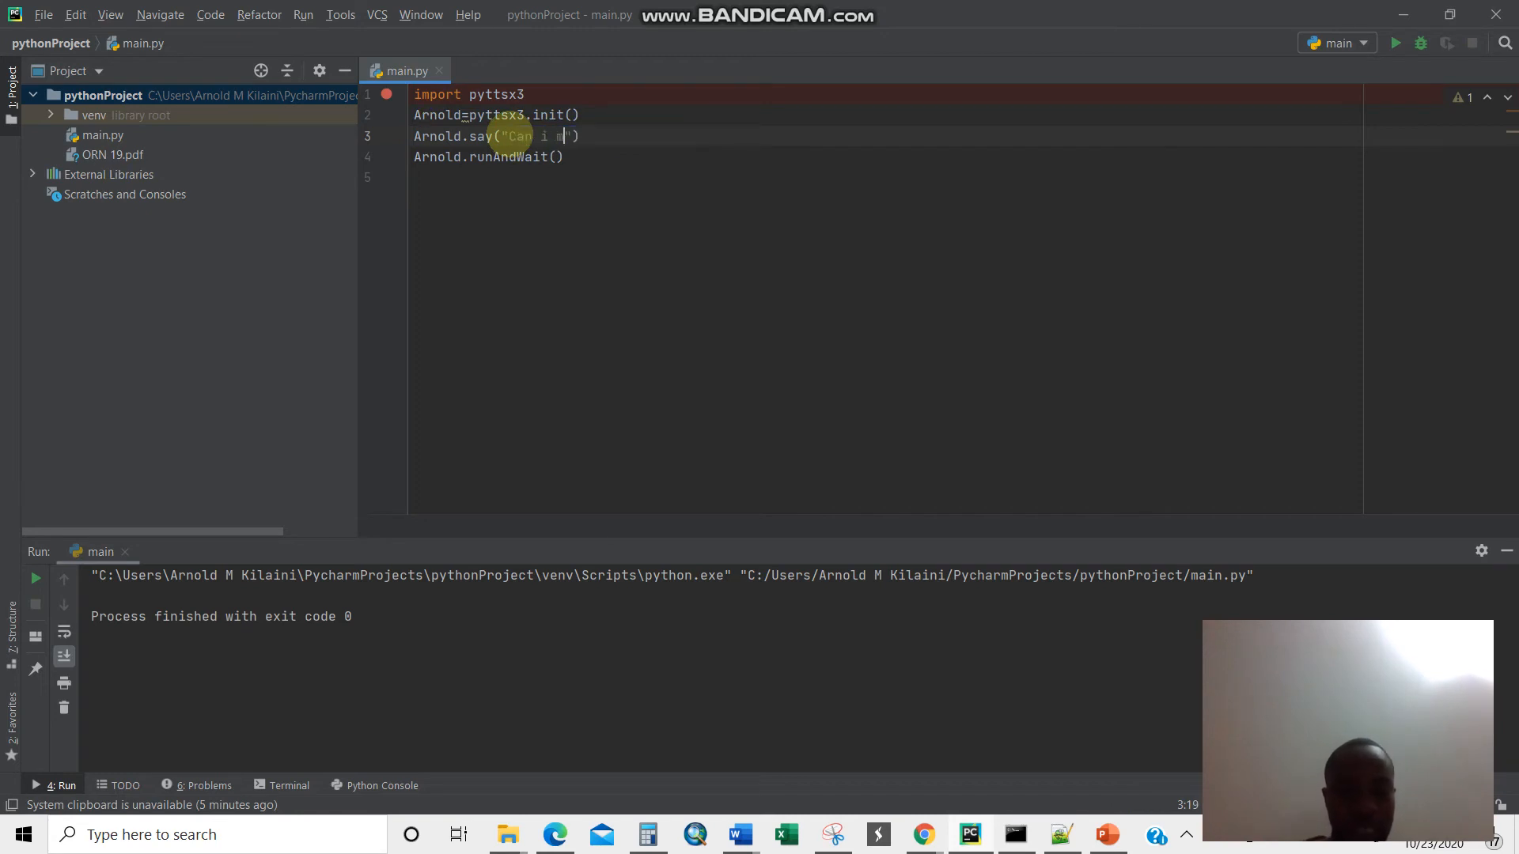
pyautogui.write('marry y')
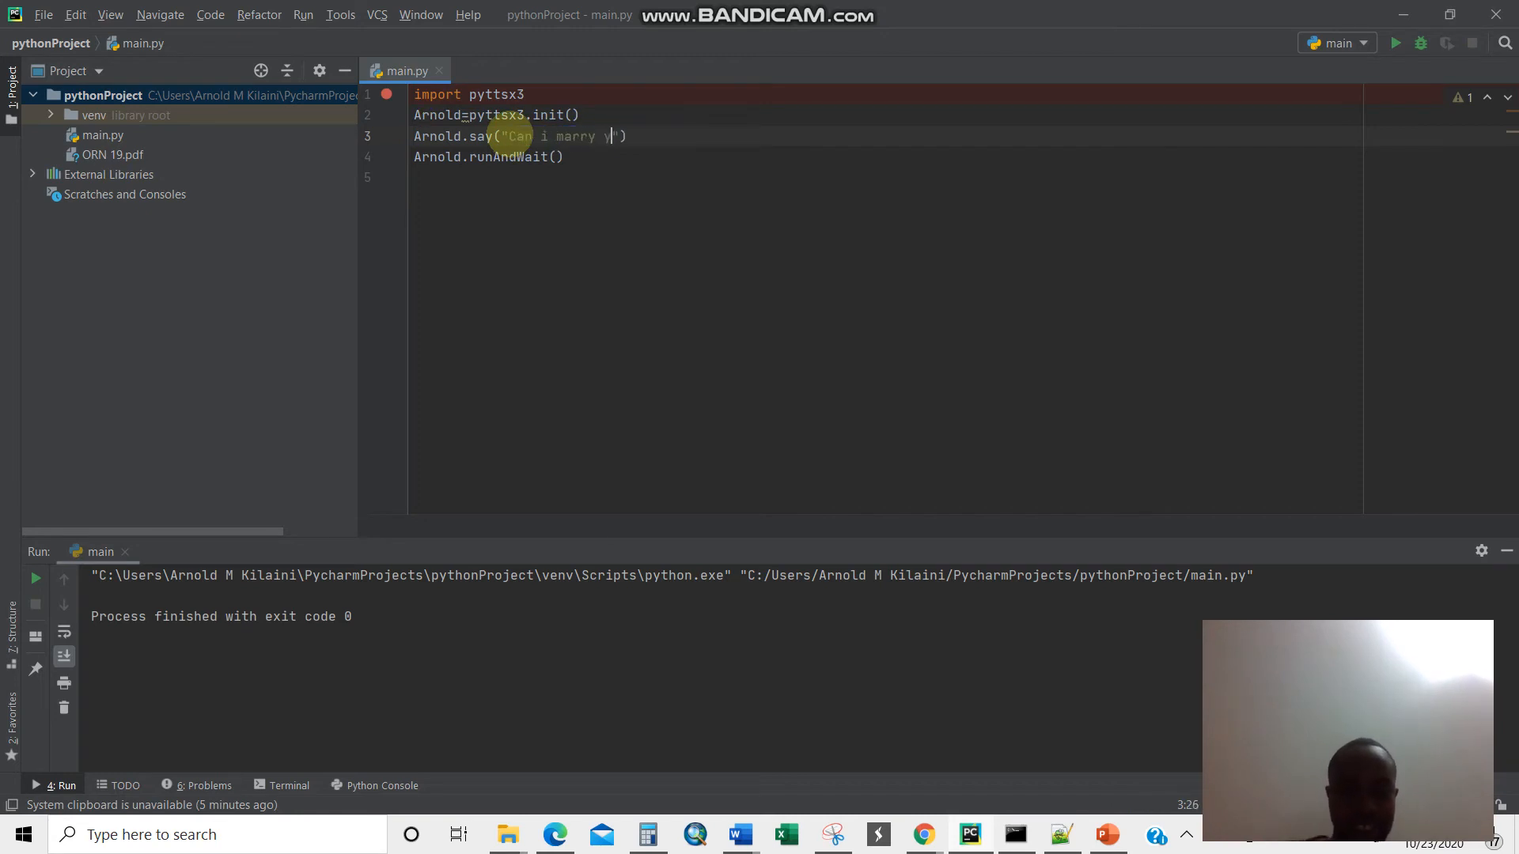
pyautogui.write('ou')
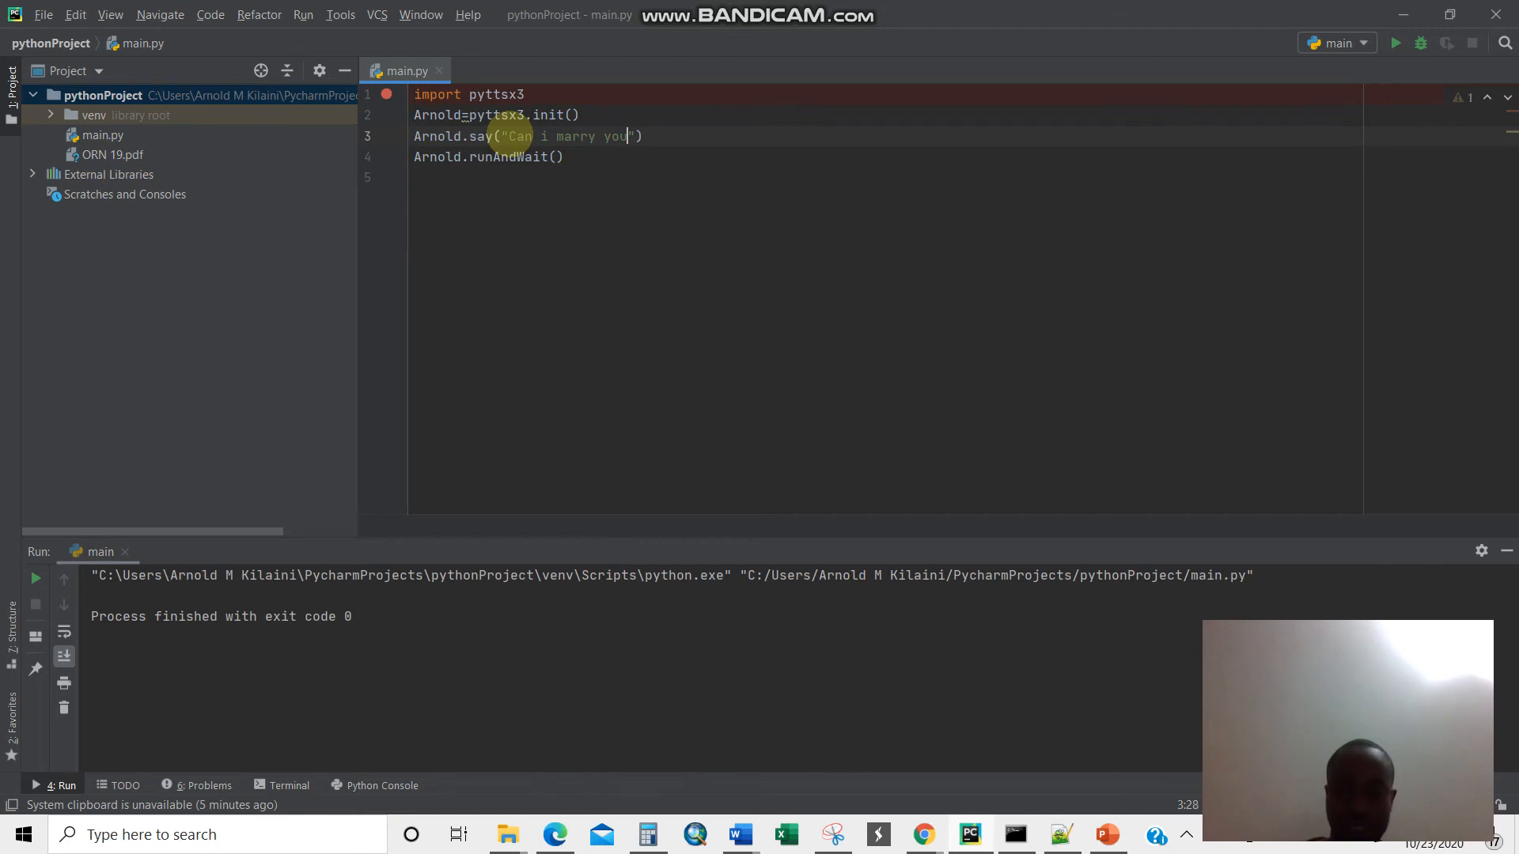
pyautogui.rightClick(401, 71)
pyautogui.write('?')
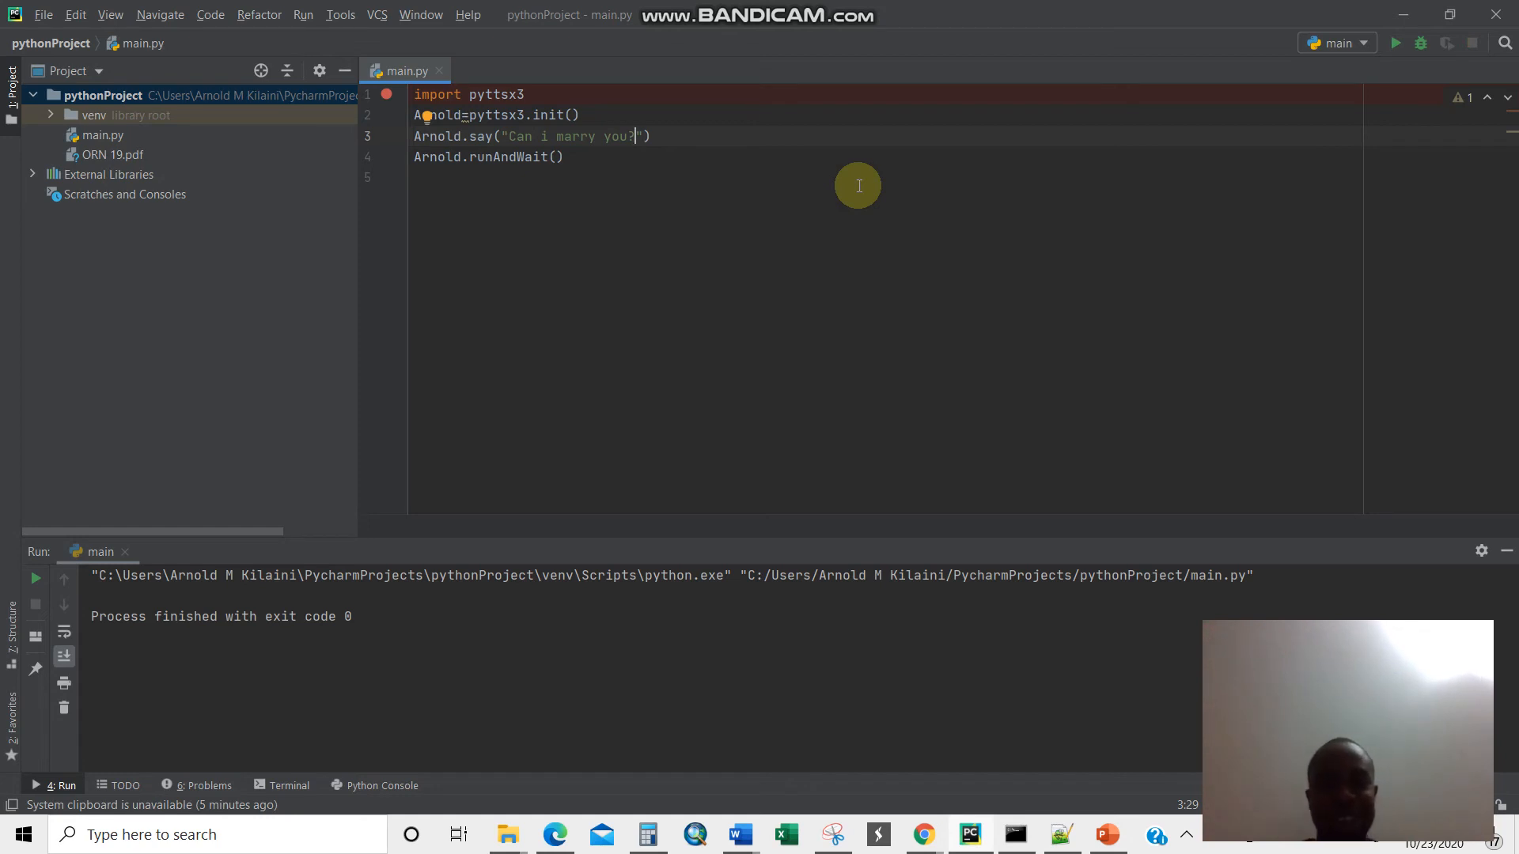
pyautogui.moveTo(523, 136); pyautogui.dragTo(630, 135)
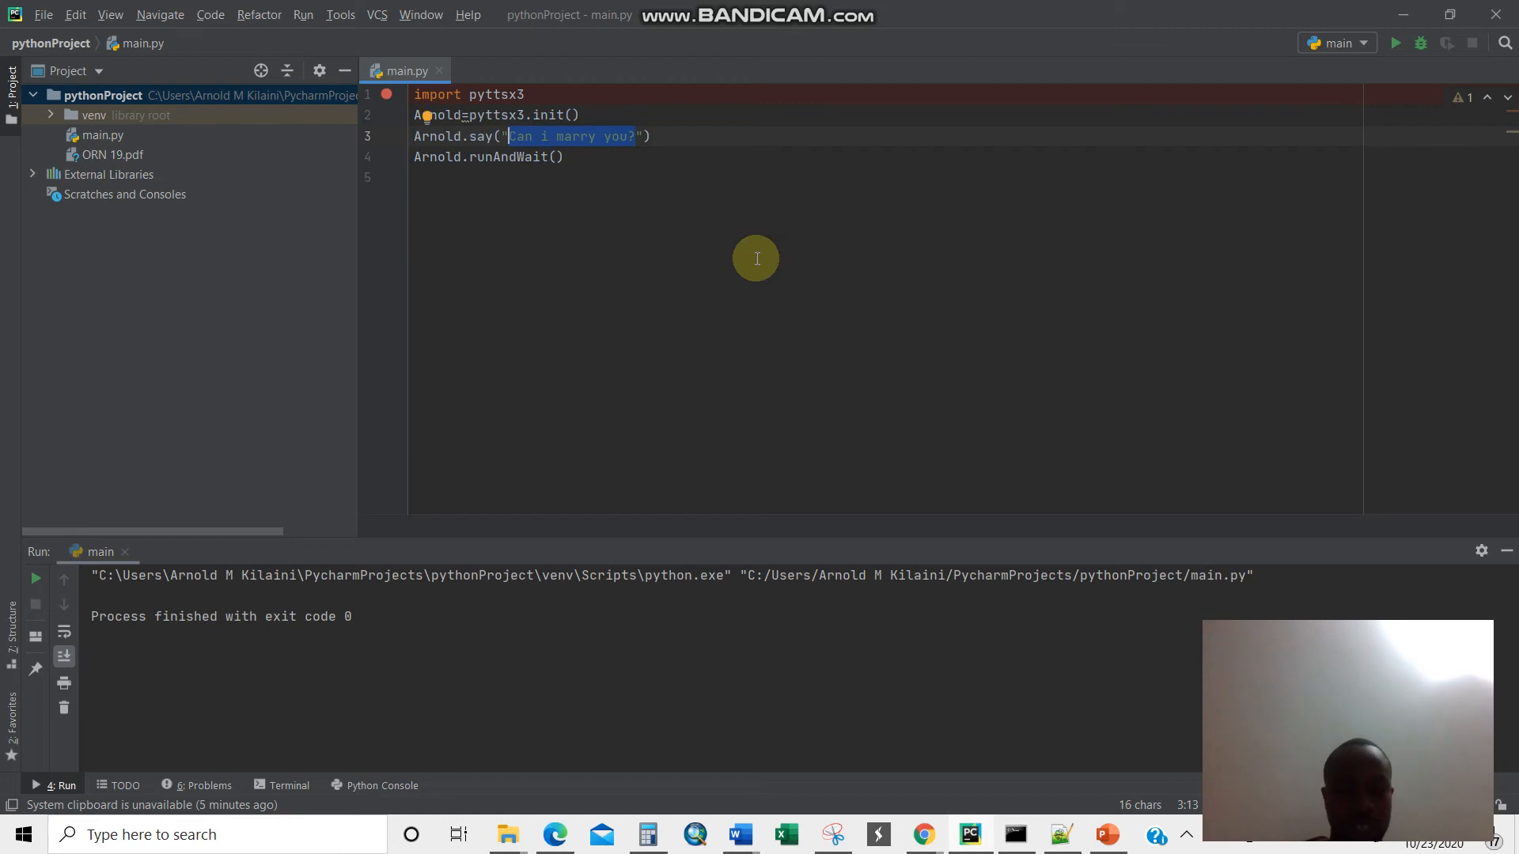
# Replace the sentence with "Please Can you subscribe my channel" and run main.py
pyautogui.write('Pleaase')
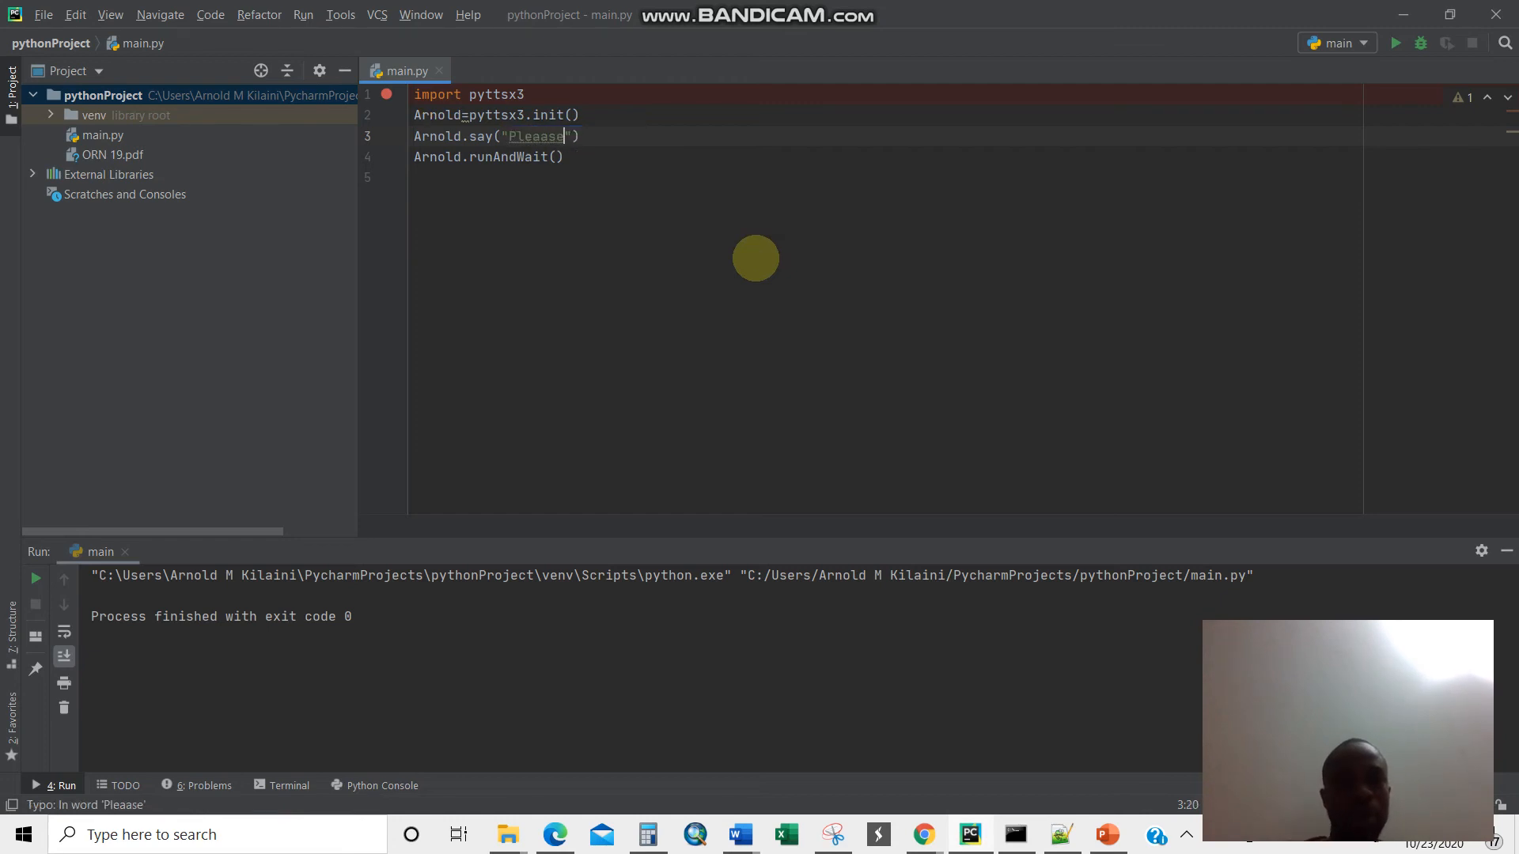
pyautogui.press('Backspace')
pyautogui.write(' Can ')
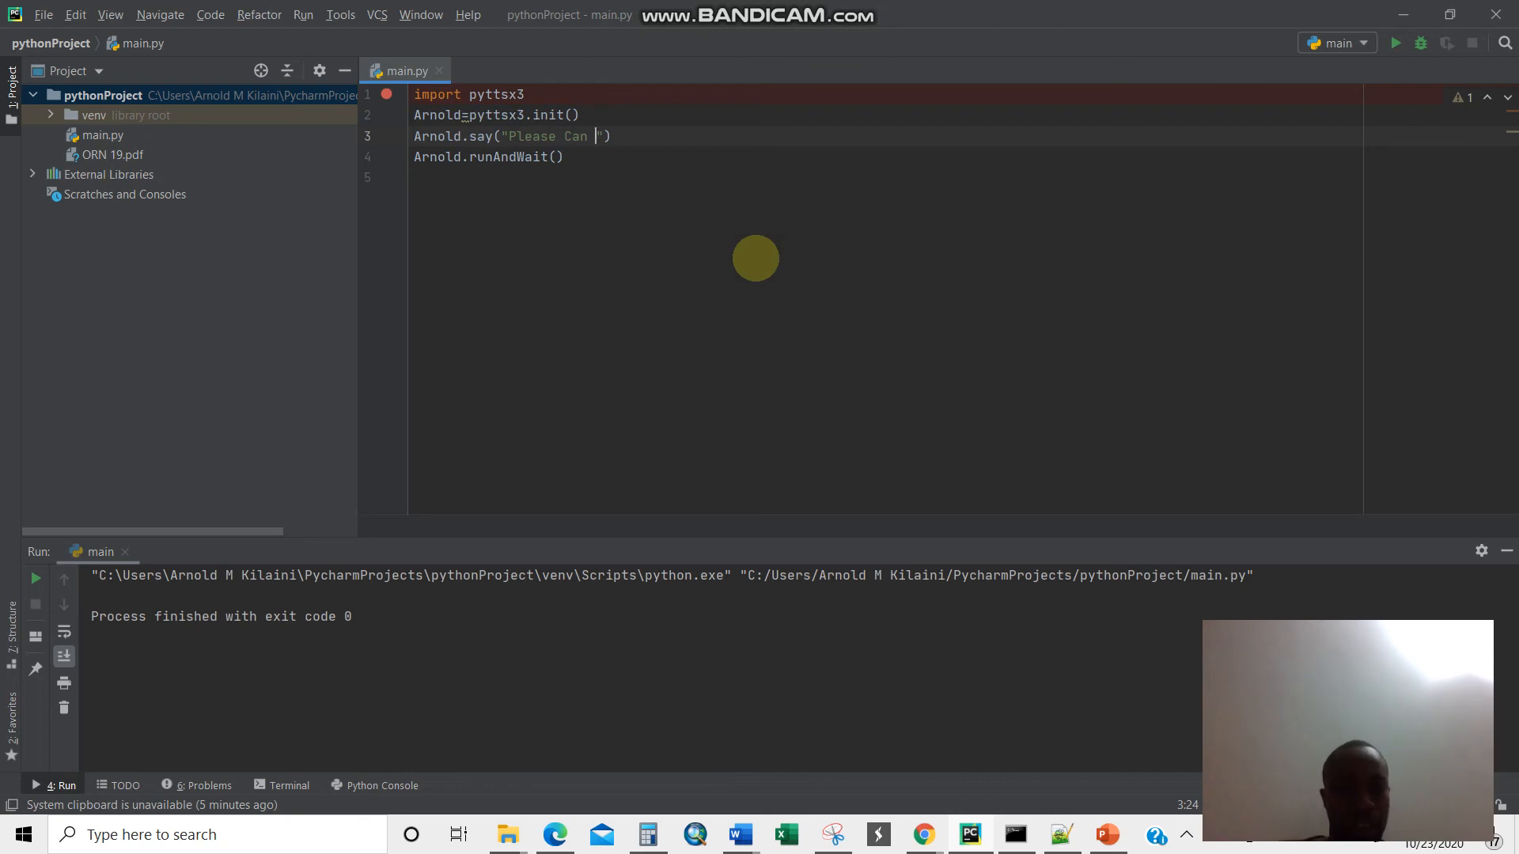
pyautogui.write('subcribe my channel')
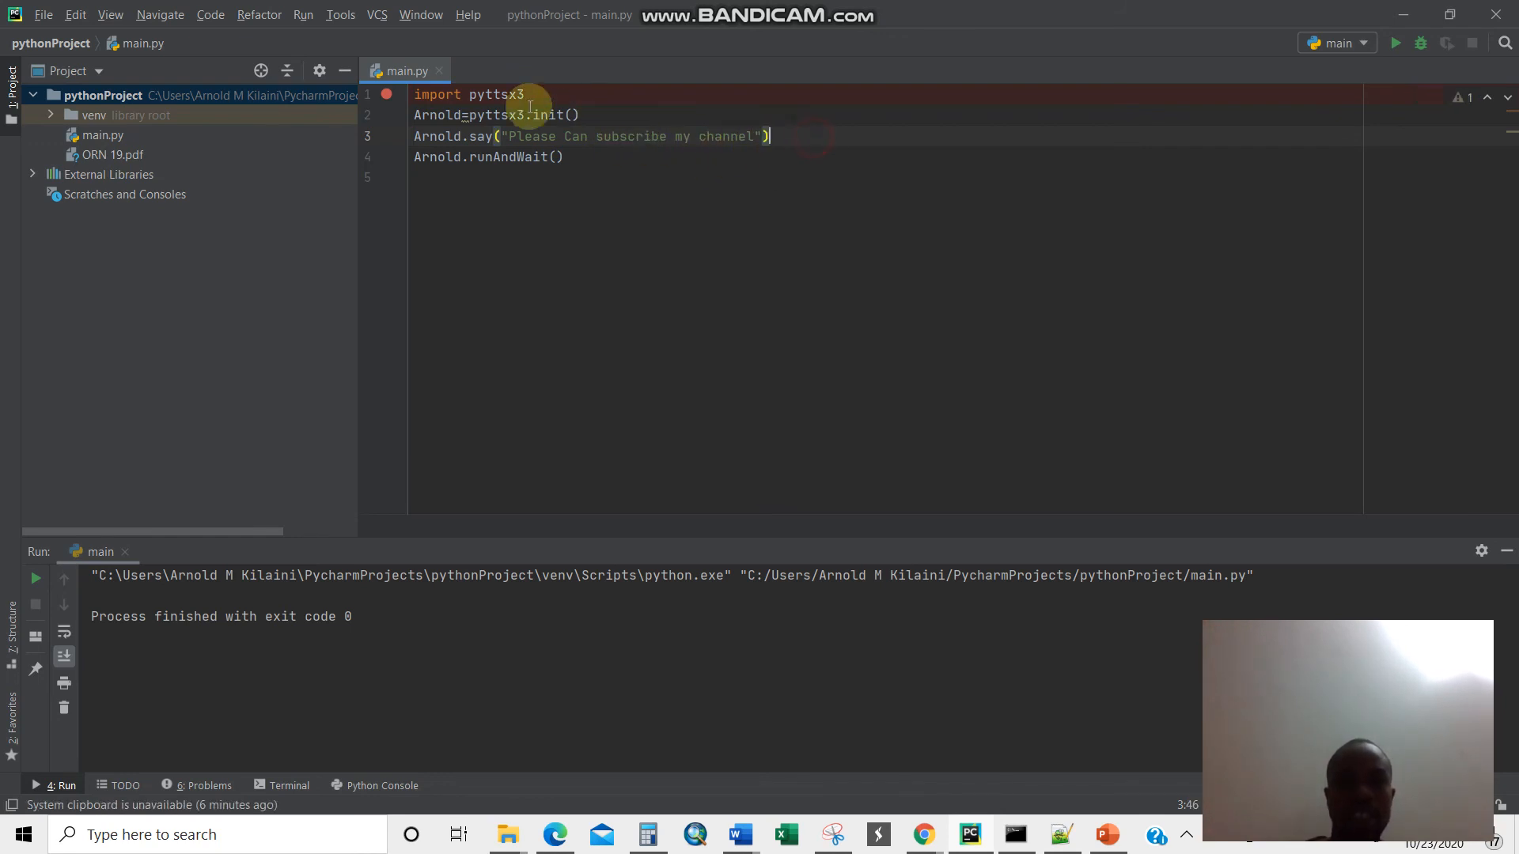
pyautogui.rightClick(403, 70)
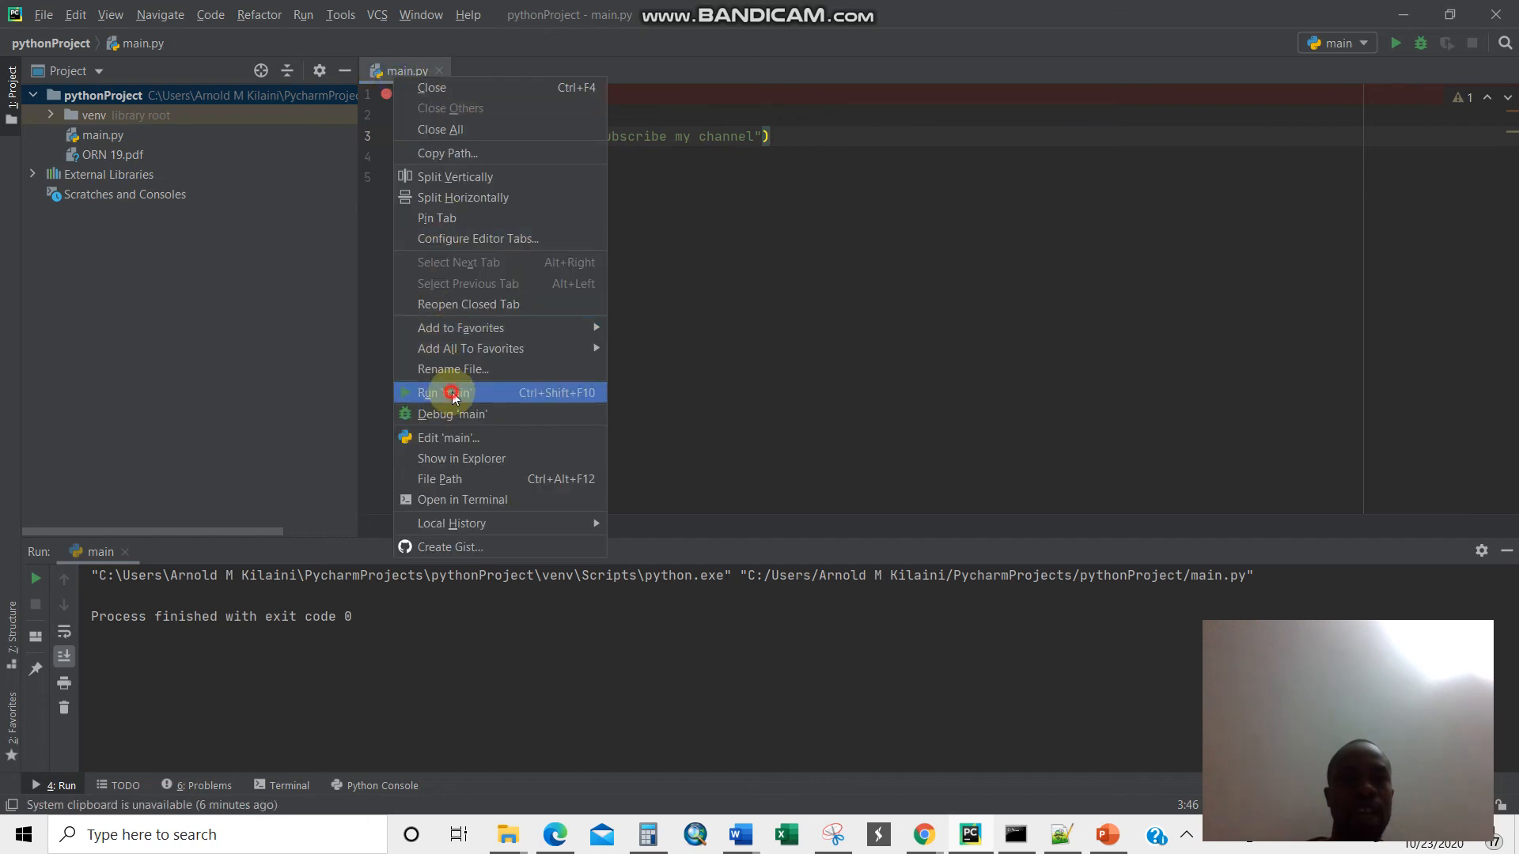
pyautogui.click(451, 392)
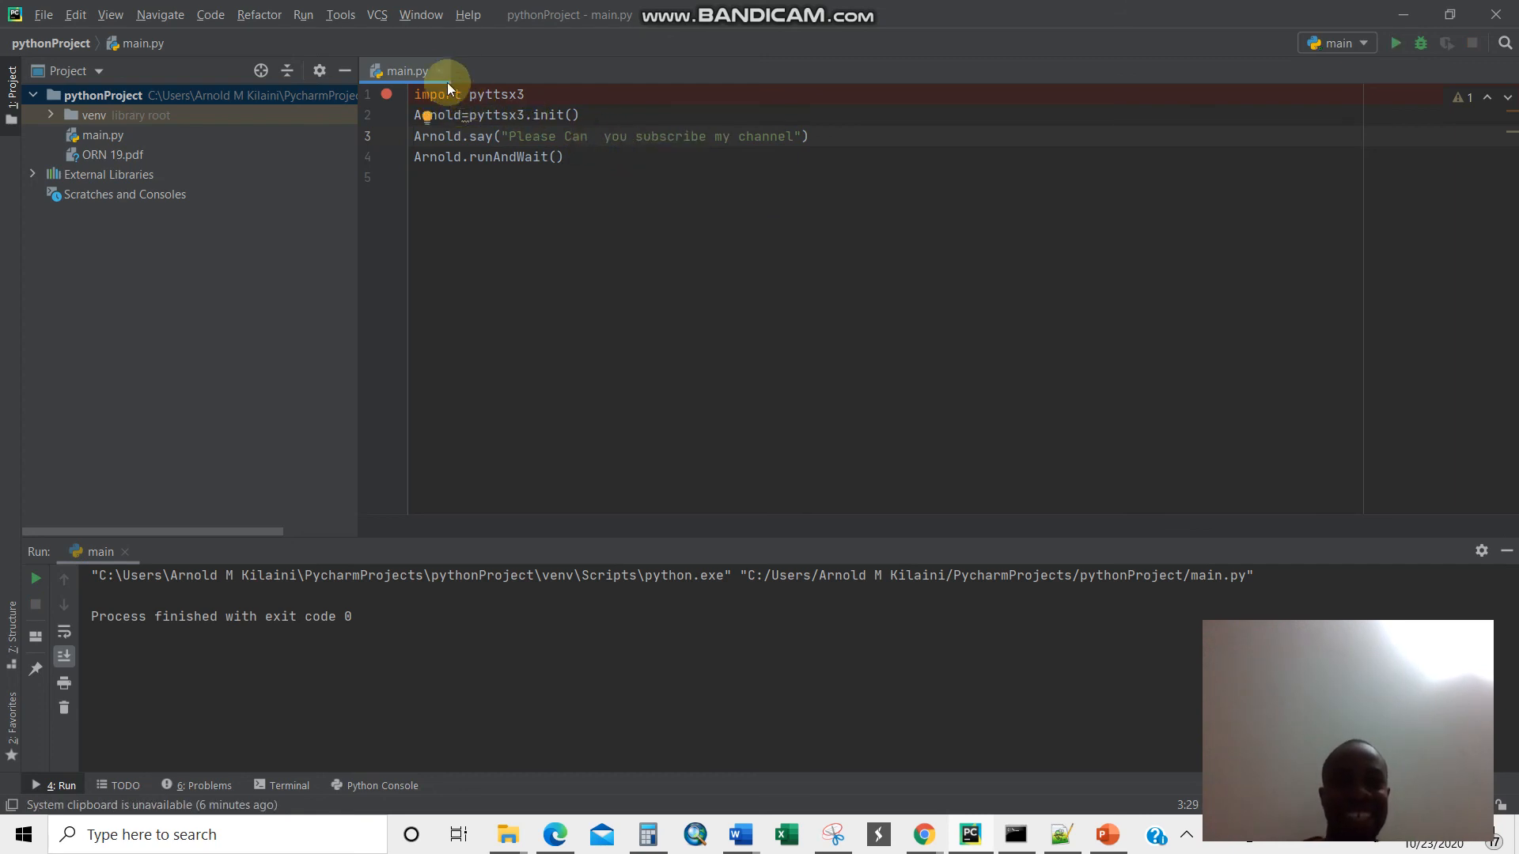
pyautogui.click(1395, 43)
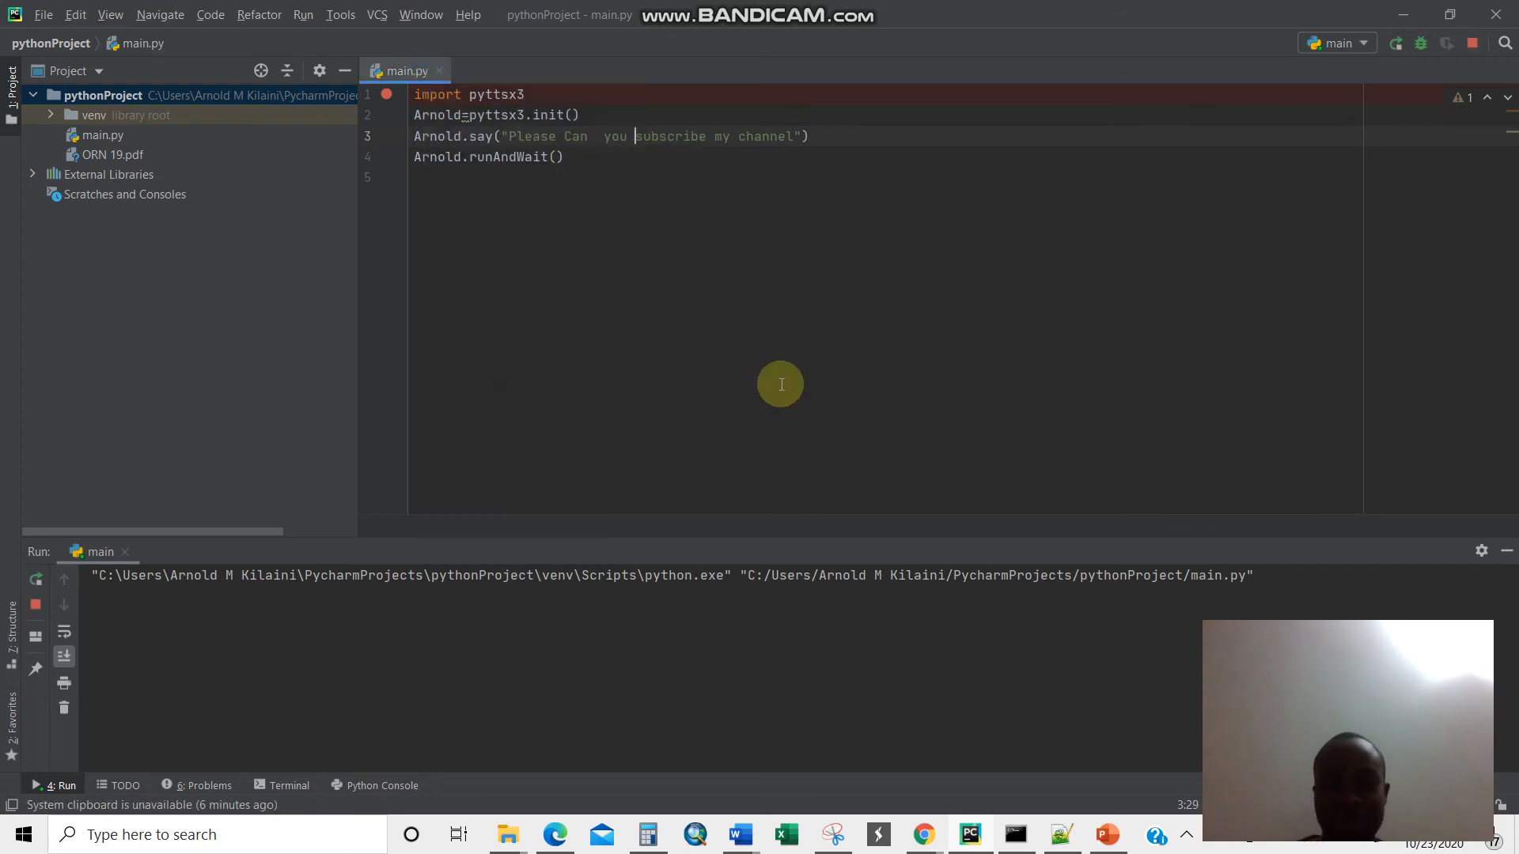